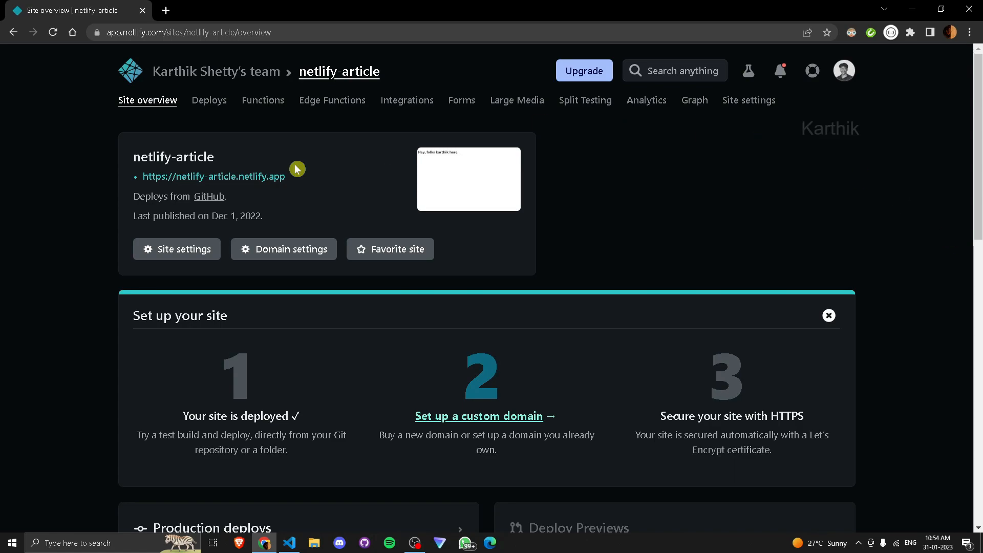
Delete the netlify-article site from its Site settings, confirming with its name.
click(213, 177)
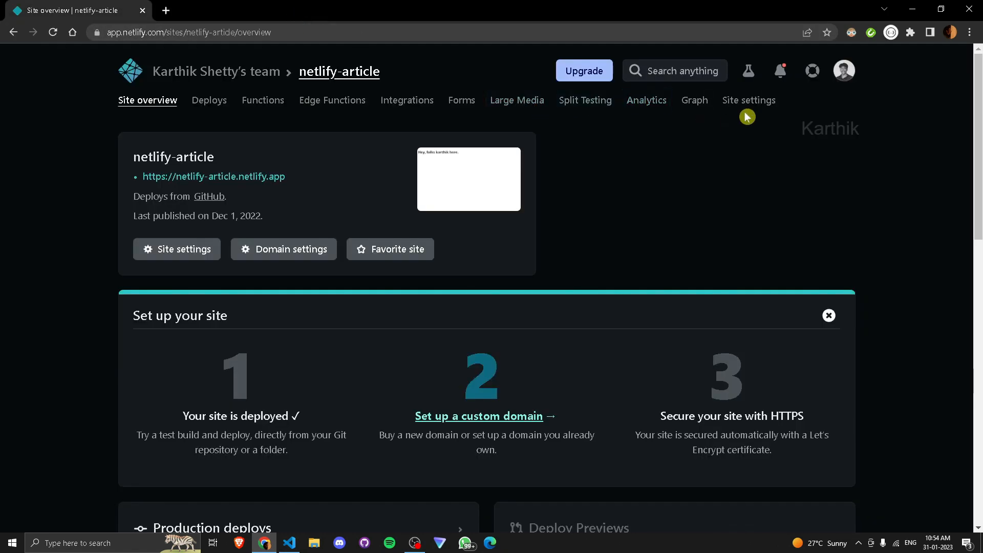
click(747, 100)
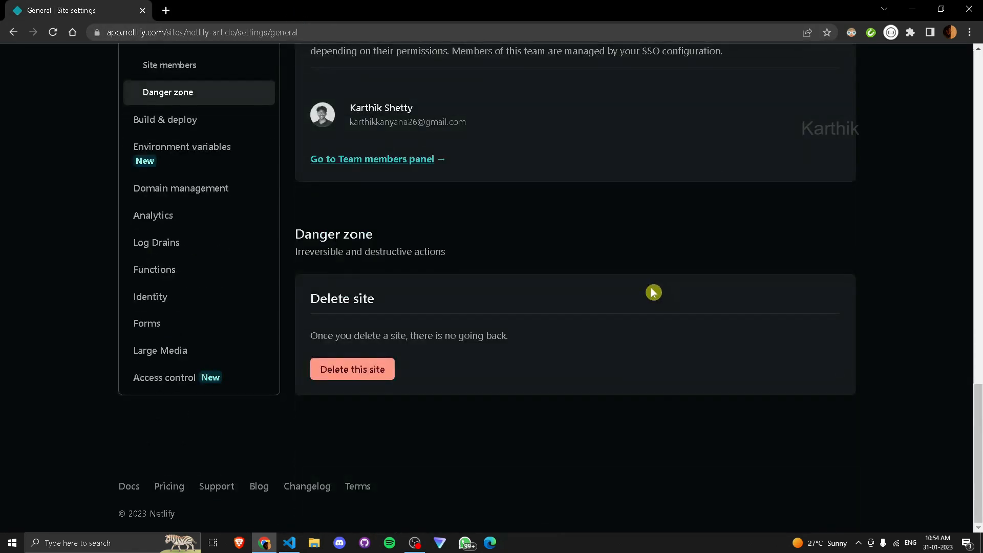
click(351, 368)
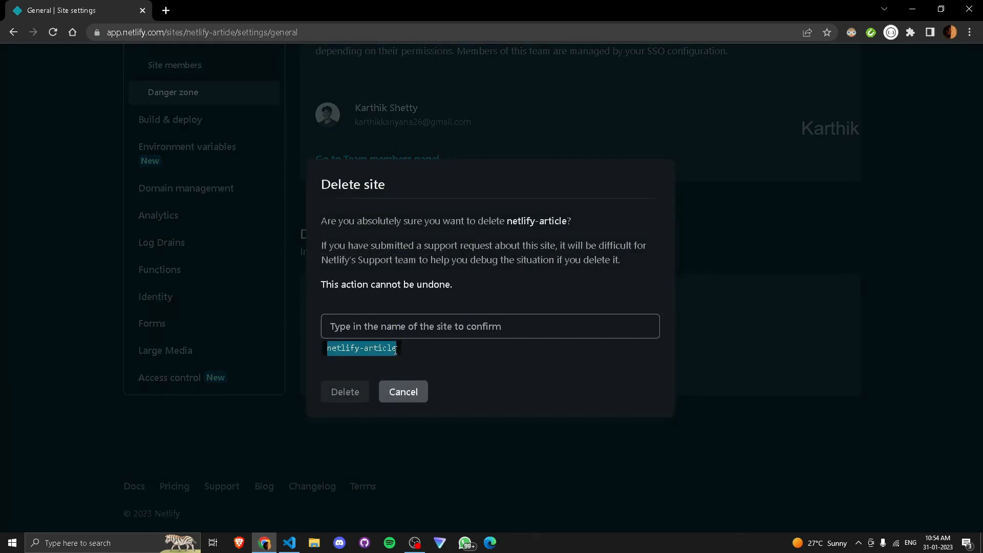
click(345, 391)
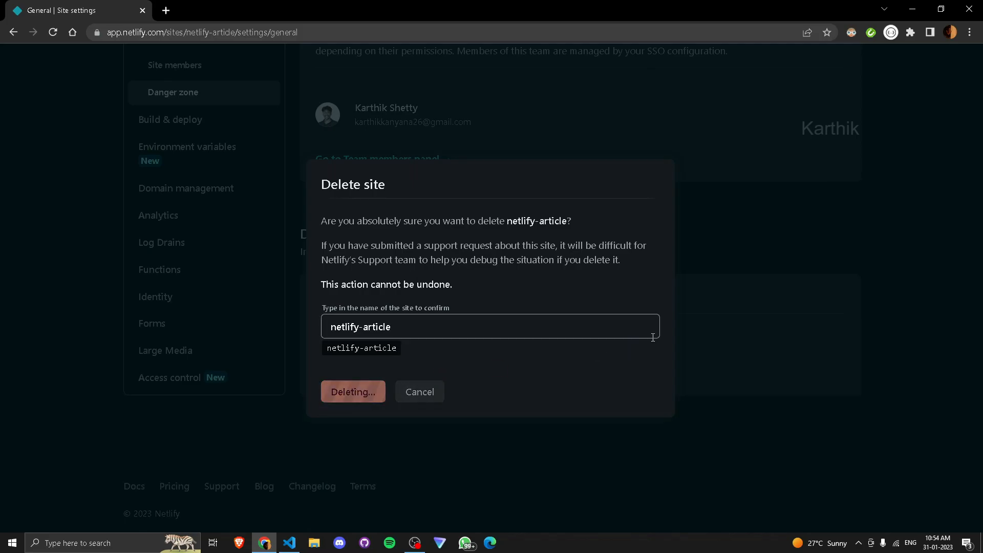
click(352, 391)
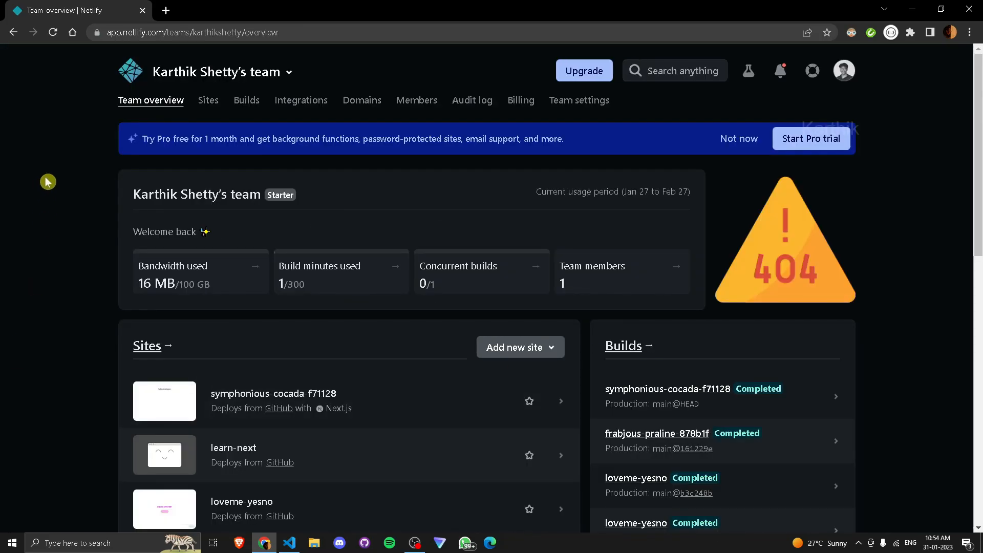
From Visual Studio Code, reveal index.html in its folder in File Explorer.
click(289, 543)
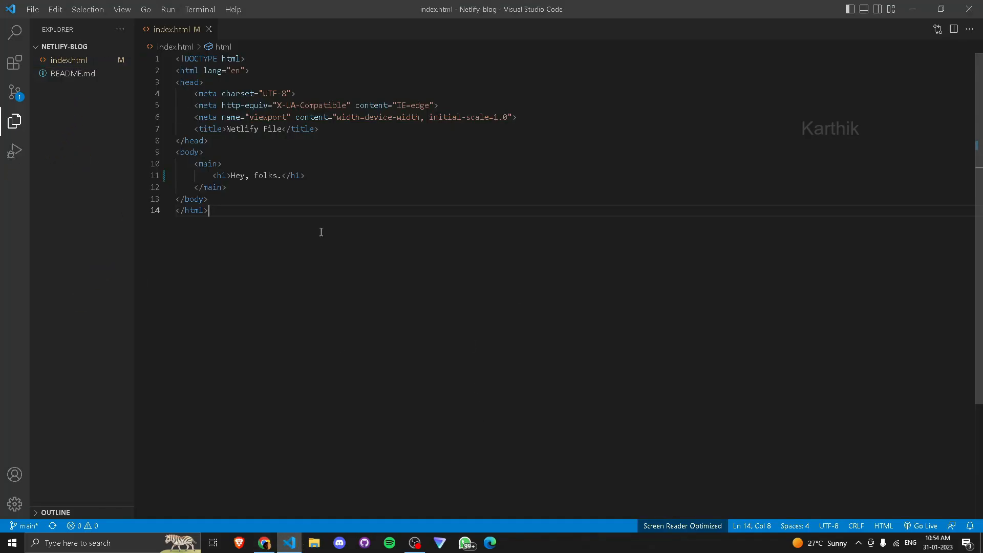
right_click(68, 59)
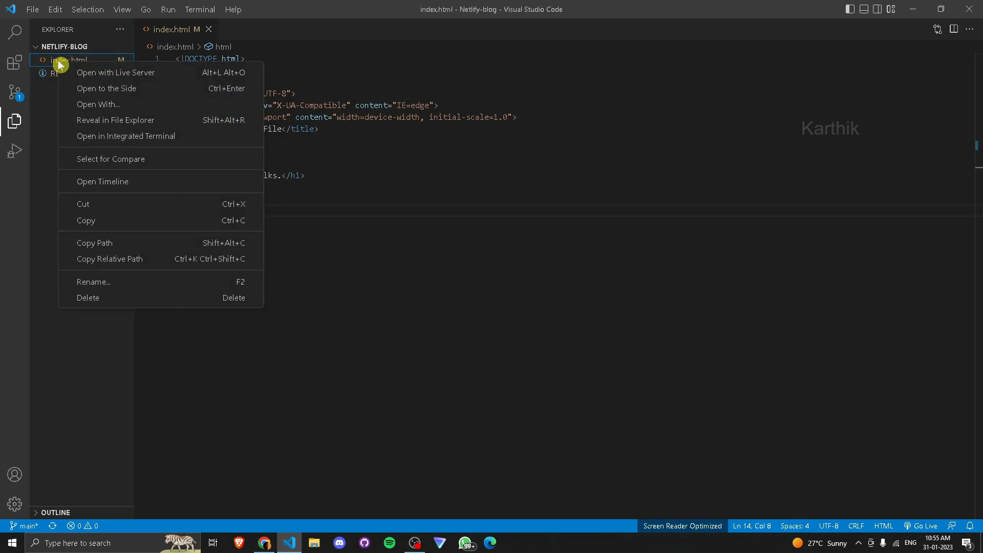
click(114, 120)
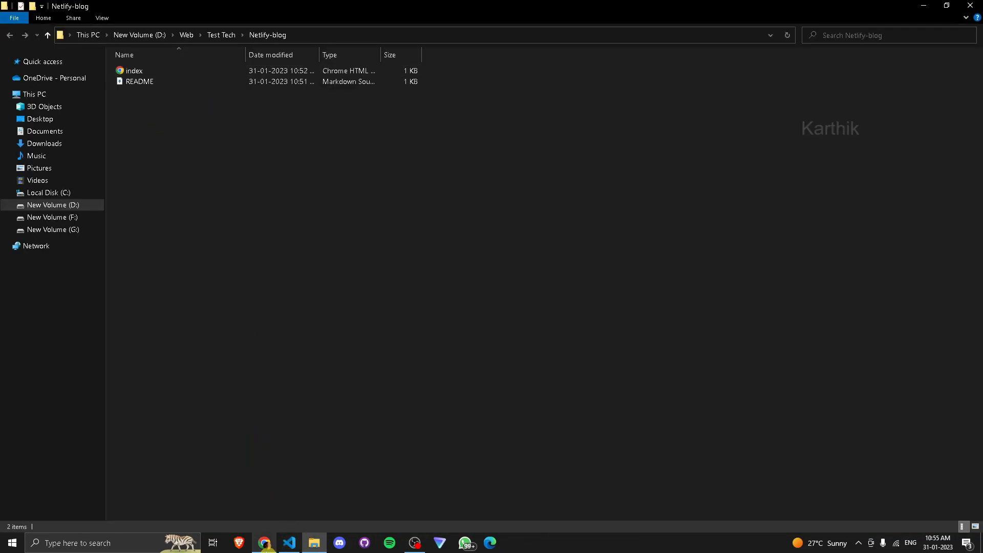
Back in Netlify, show the team's Sites list with the Add new site choices open.
click(264, 543)
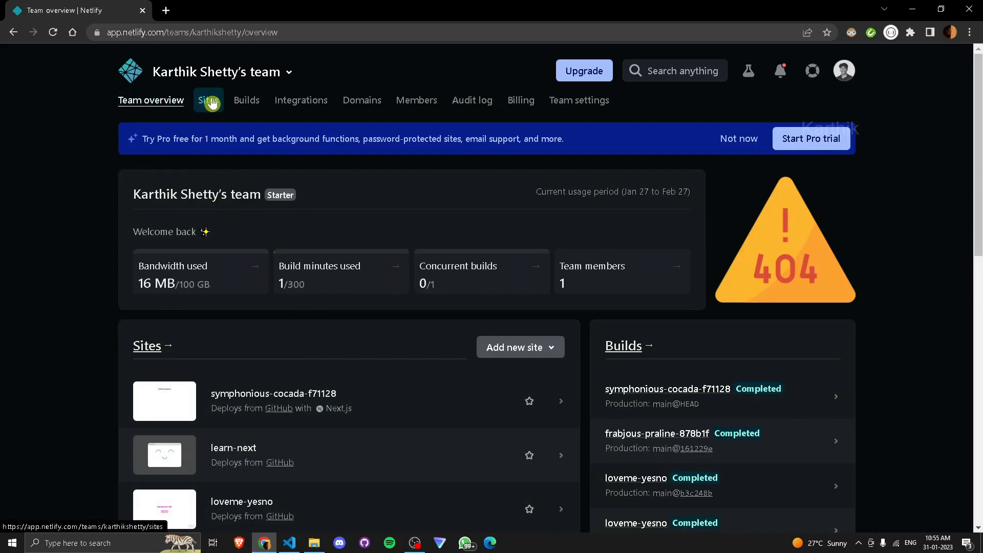
click(208, 101)
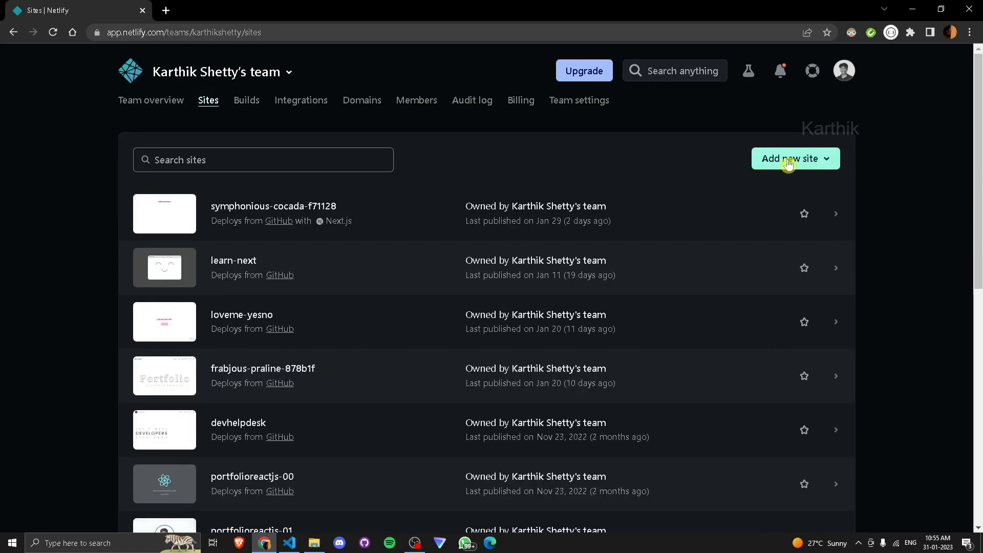
click(151, 100)
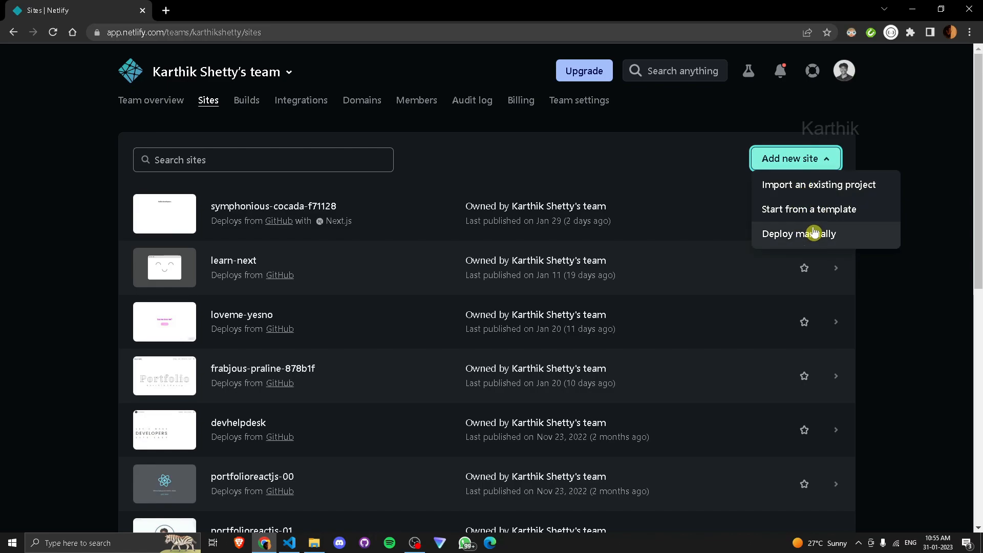
mouse_move(824, 223)
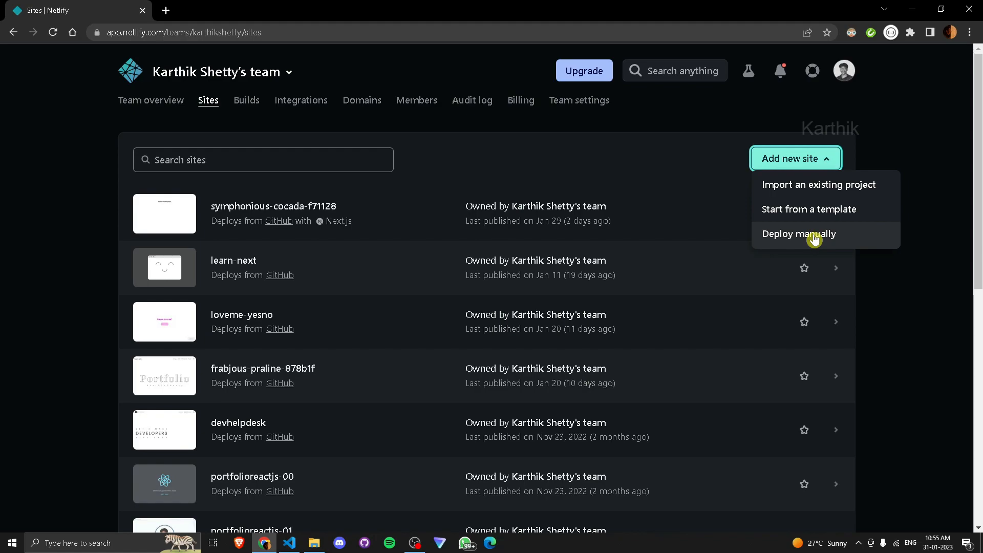
Deploy the Netlify-blog folder via Deploy manually and view its live 'Hey, folks.' page.
click(798, 233)
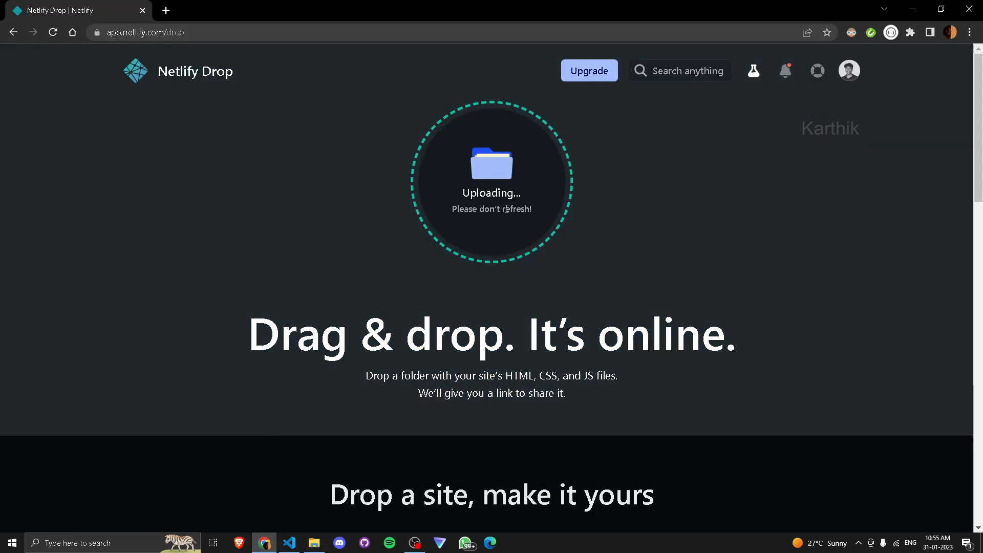
mouse_move(704, 223)
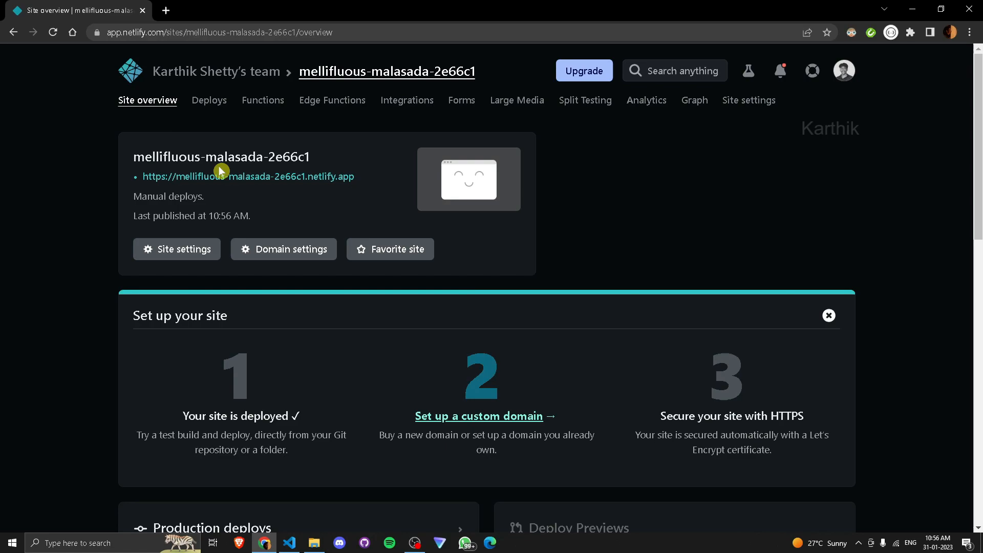
mouse_move(257, 180)
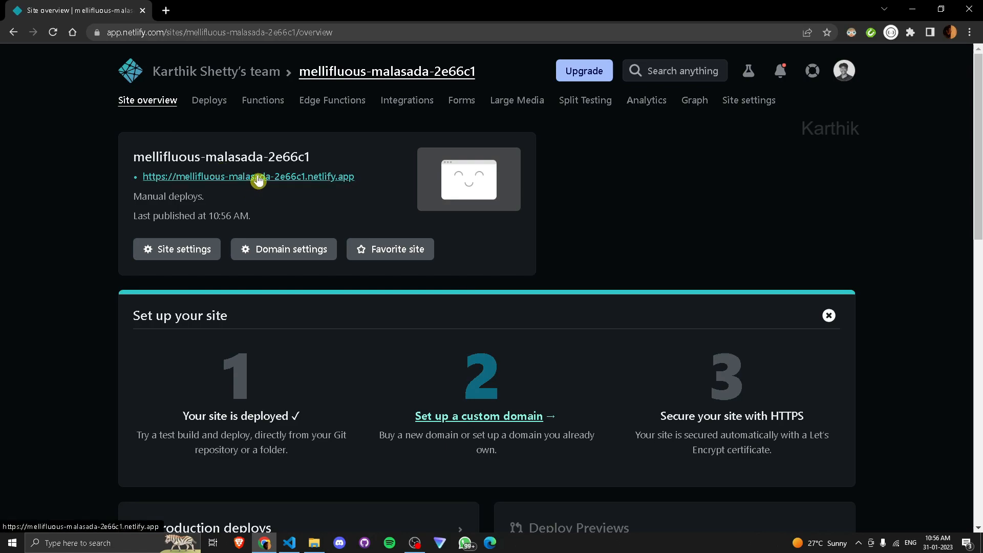
click(247, 177)
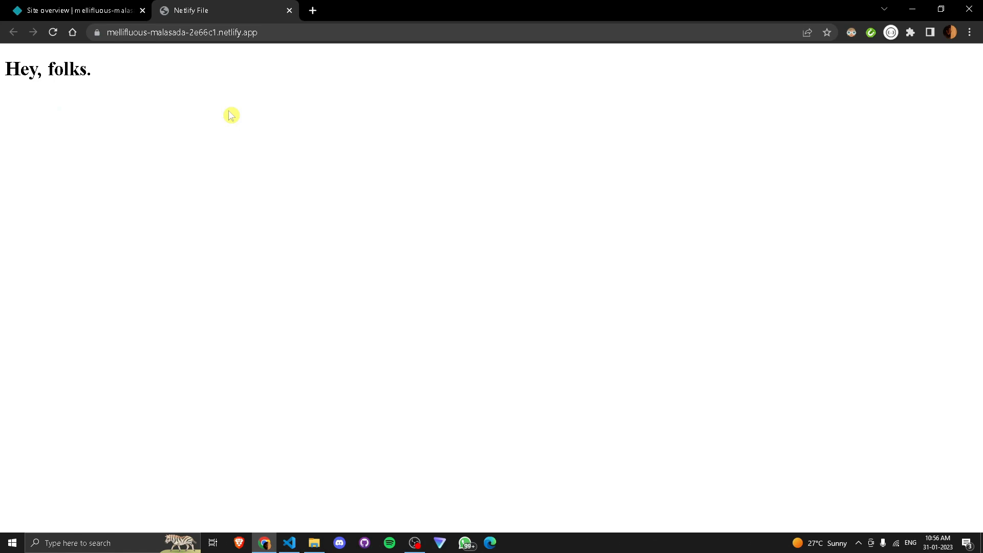
mouse_move(288, 56)
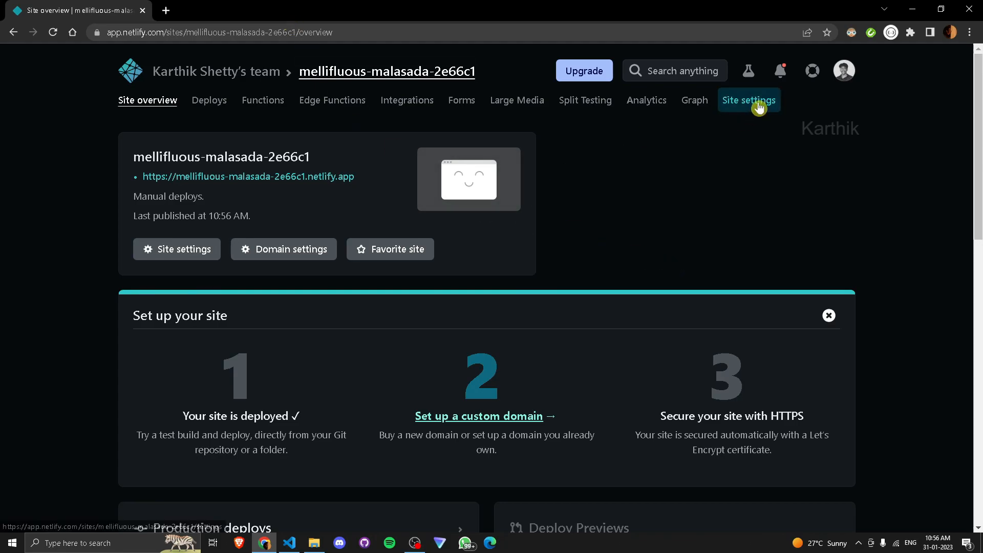
Delete the mellifluous-malasada-2e66c1 site and reopen the Add new site choices.
click(748, 100)
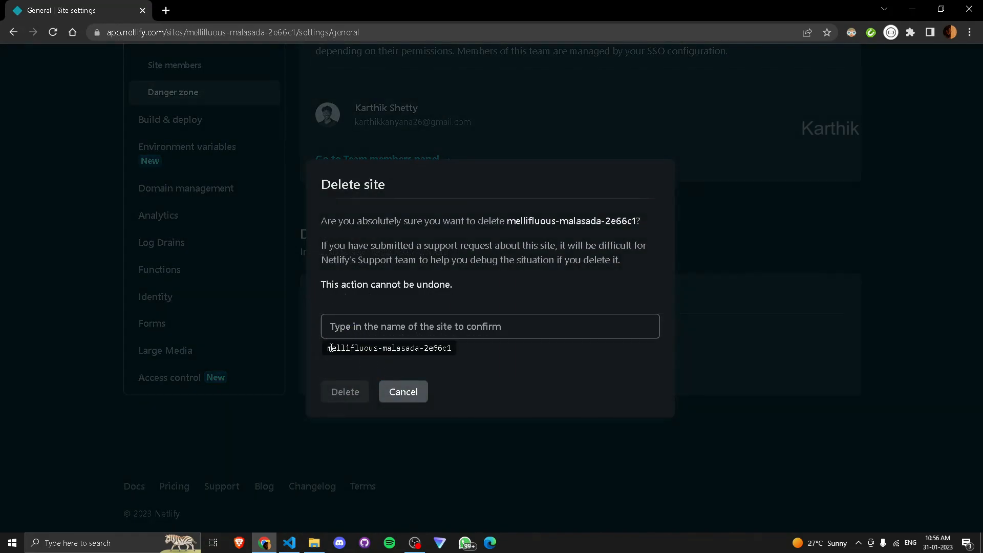
click(490, 325)
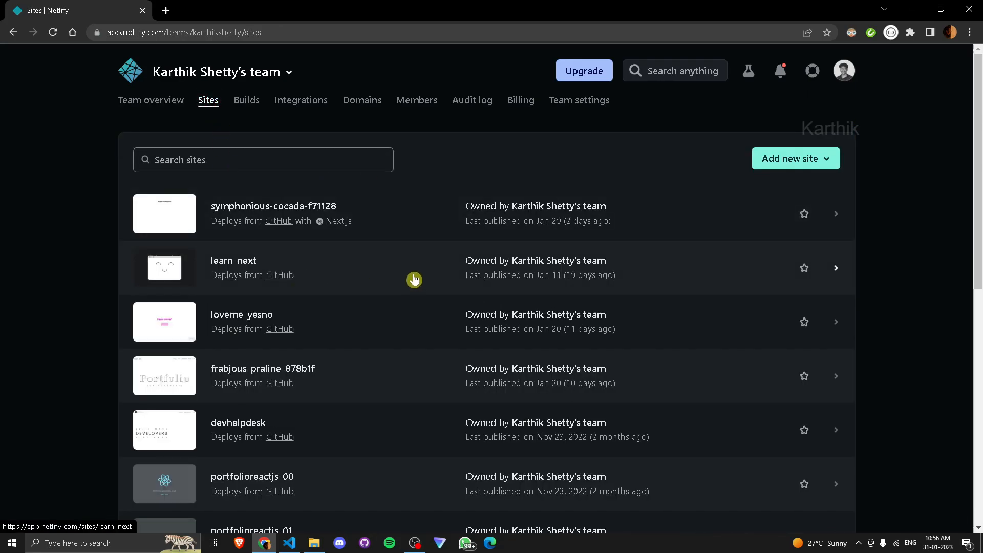
click(795, 157)
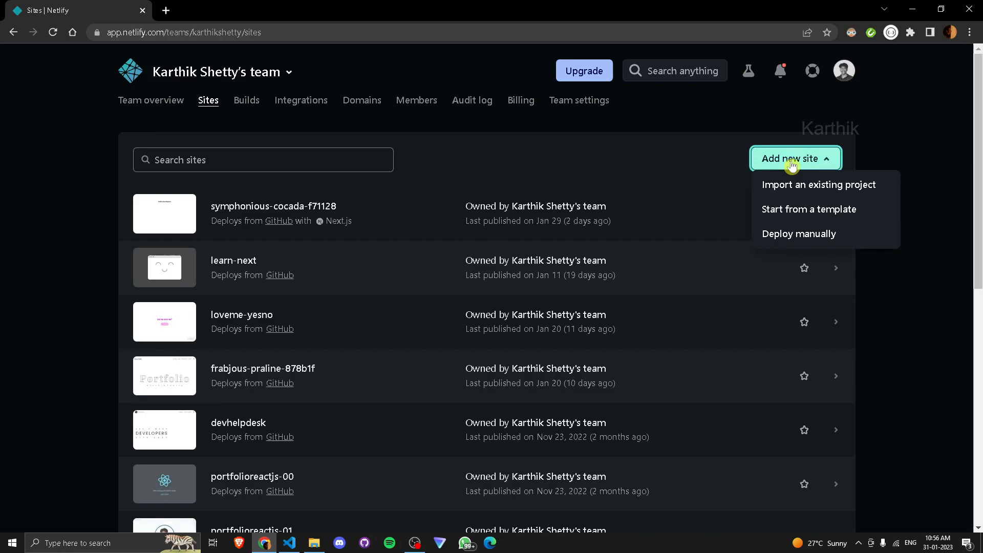
In Visual Studio Code's source control, commit the modified index.html with message 'padted'.
click(313, 547)
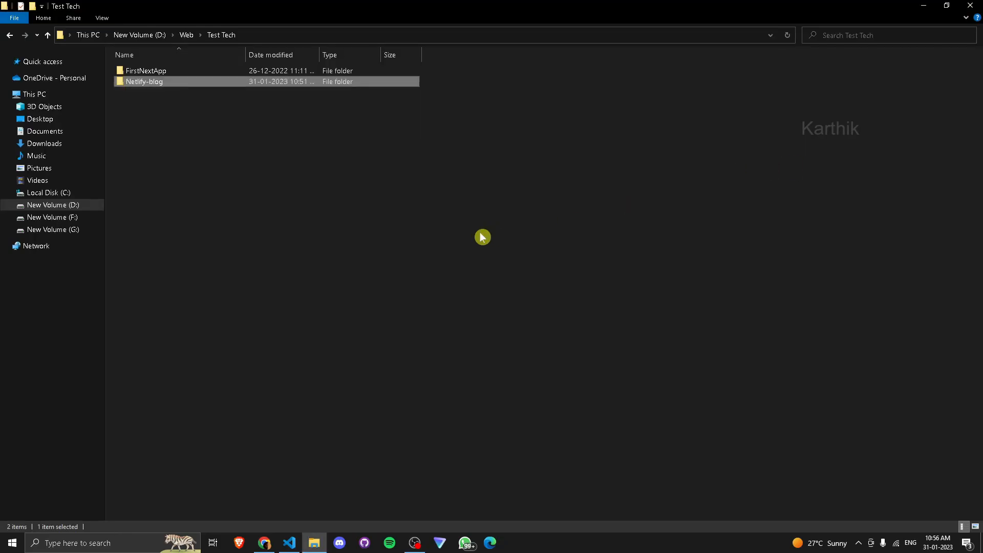
click(289, 543)
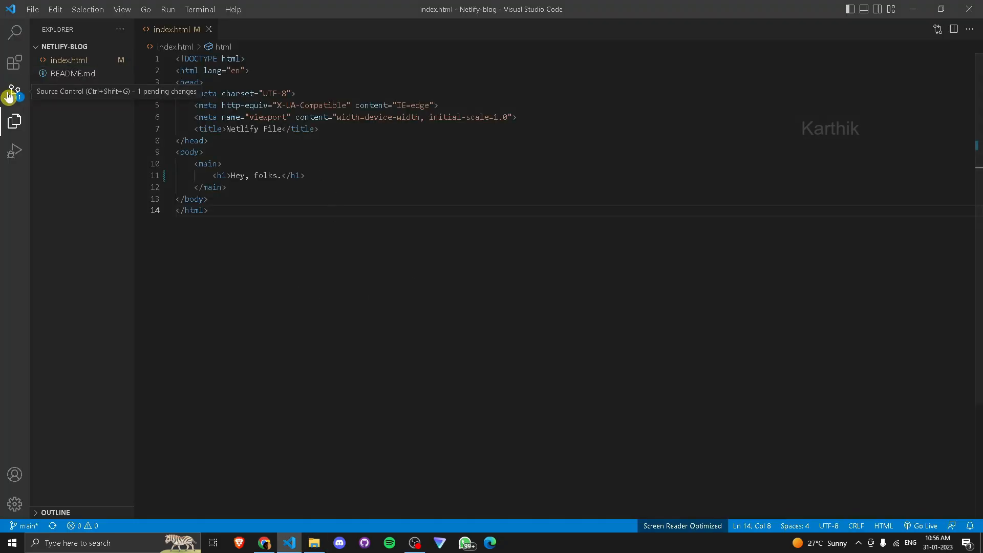
click(13, 92)
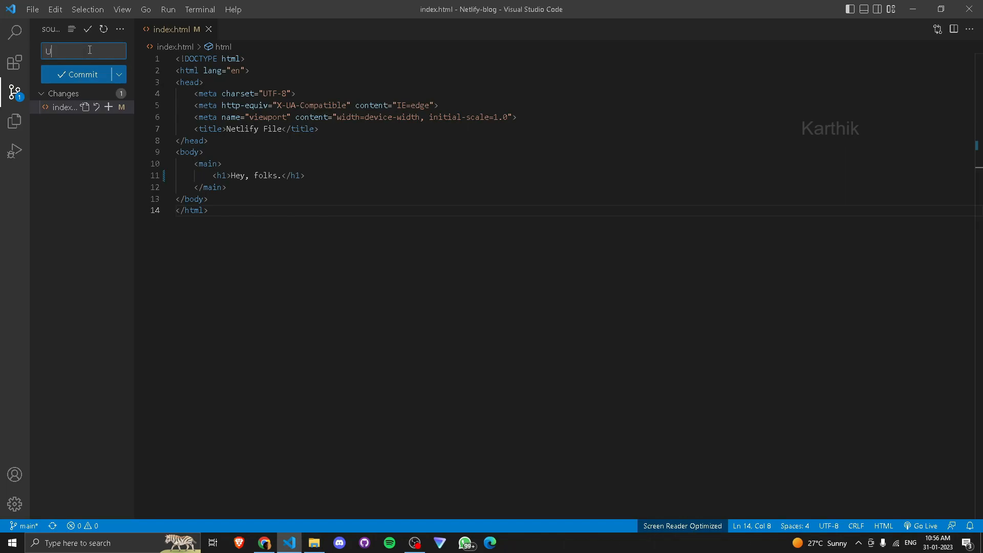
text(padted)
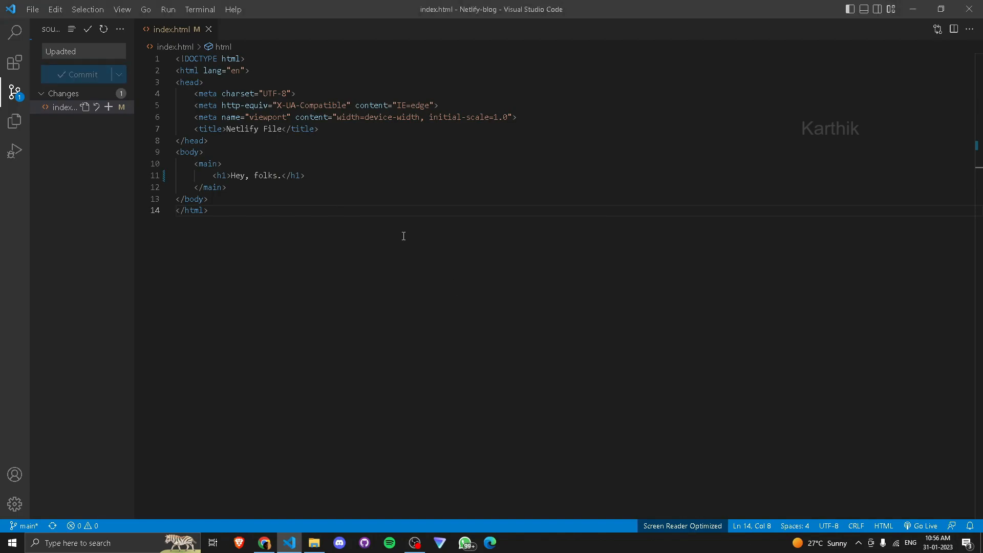
click(77, 73)
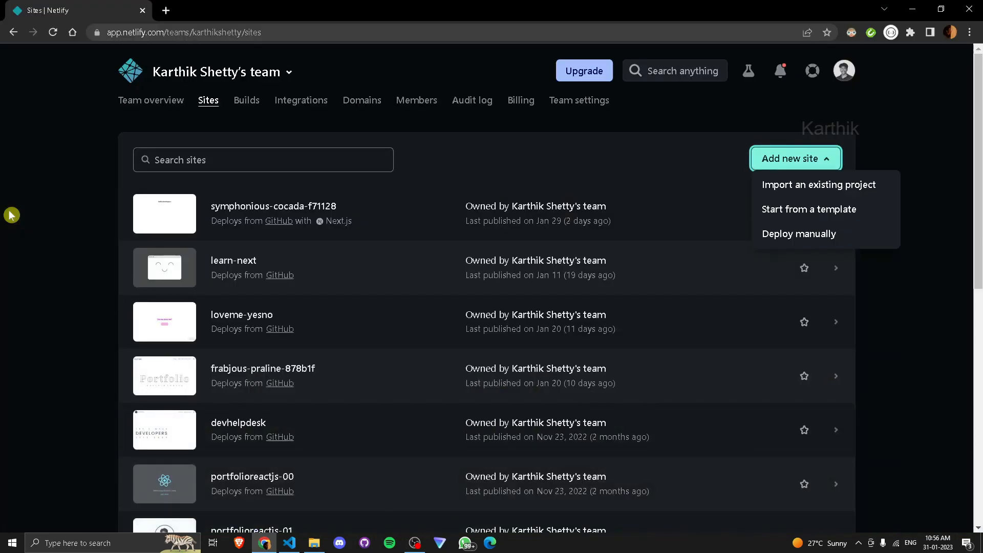
Import an existing project from GitHub and browse the account's repository list.
click(794, 158)
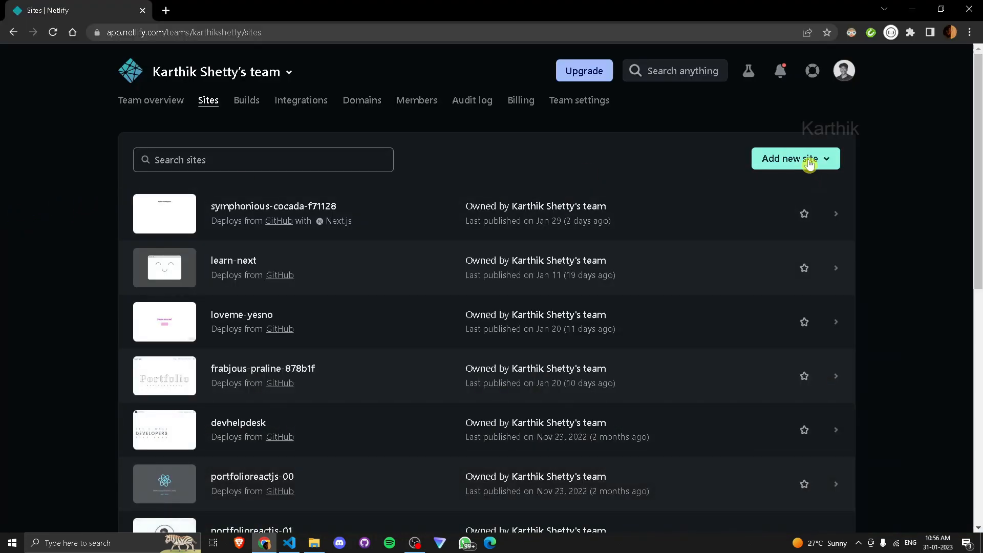
click(794, 157)
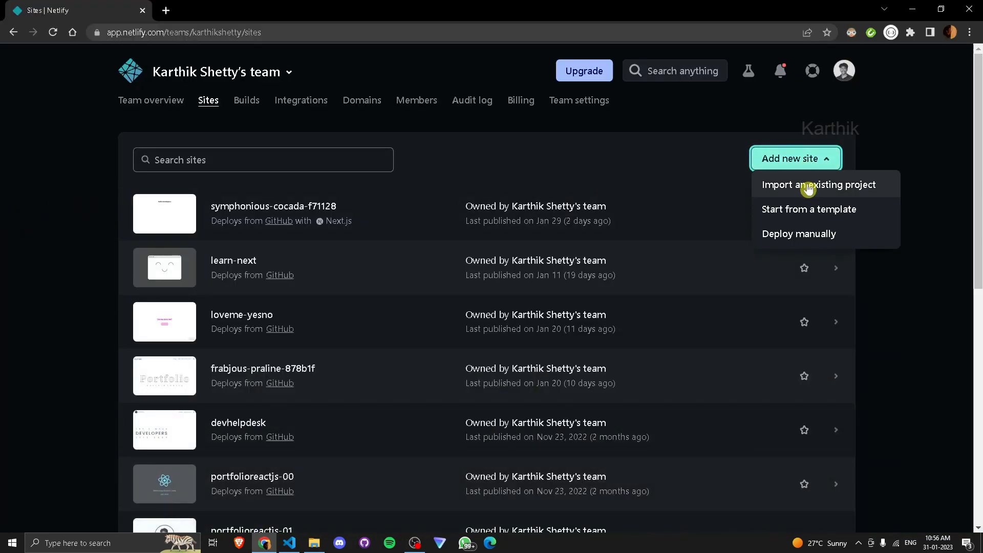
click(819, 185)
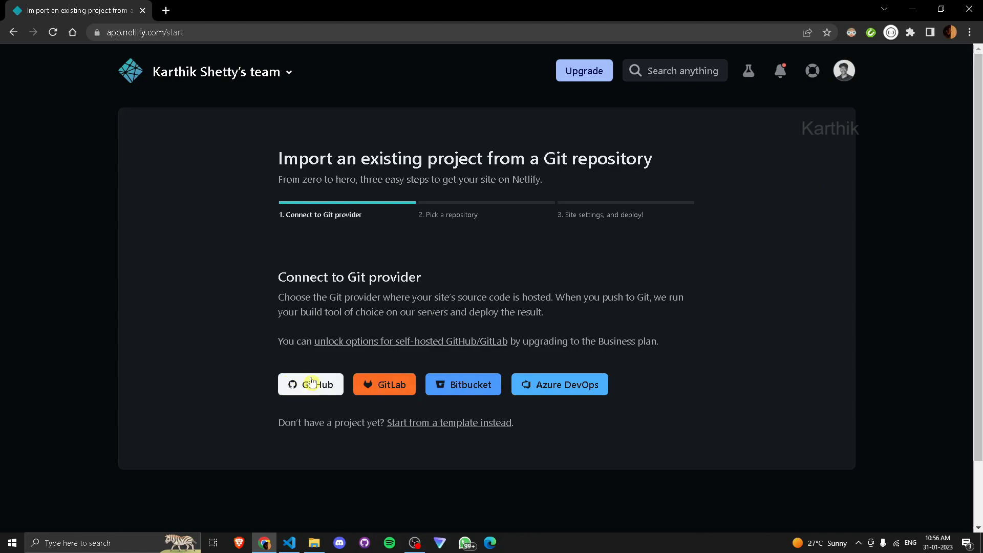
click(310, 384)
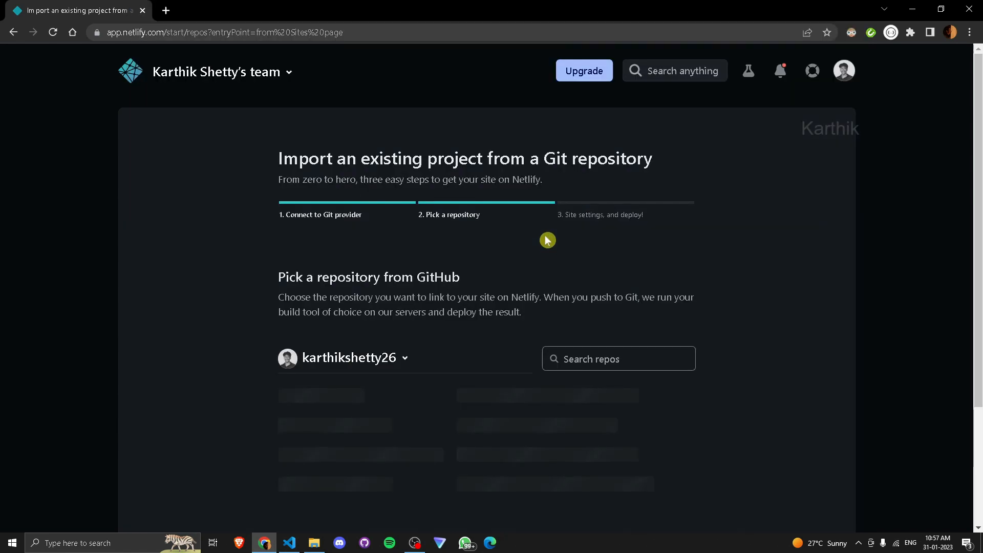
scroll(down, 3)
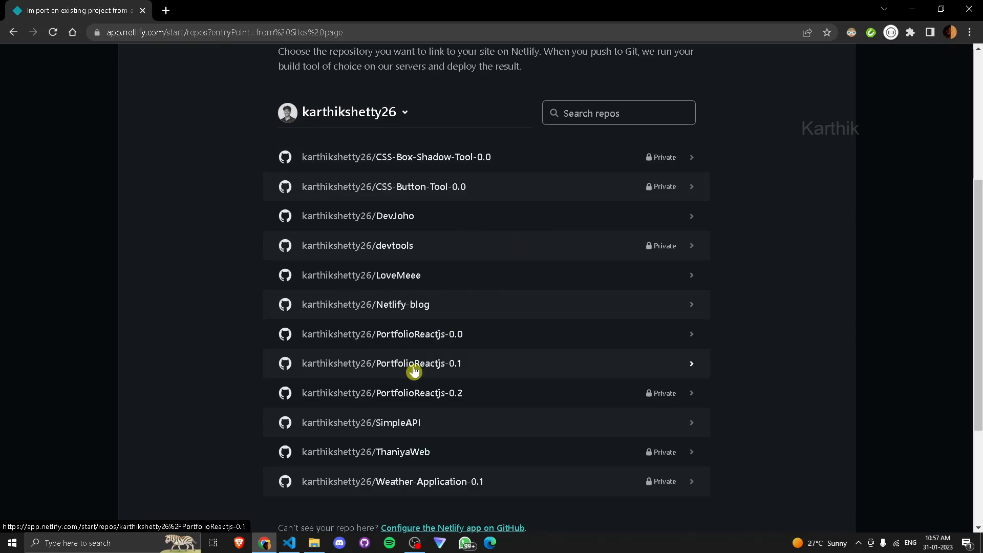
scroll(down, 3)
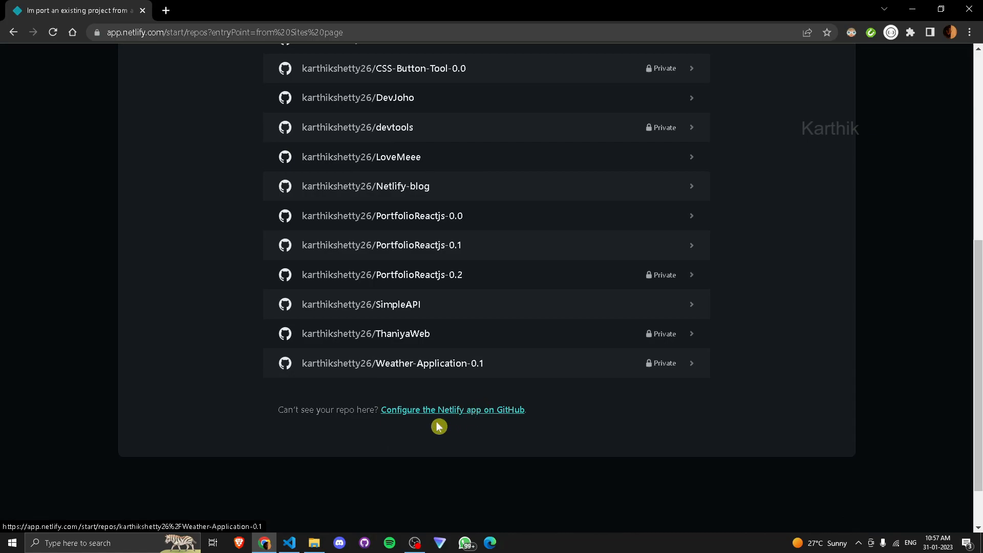
mouse_move(454, 417)
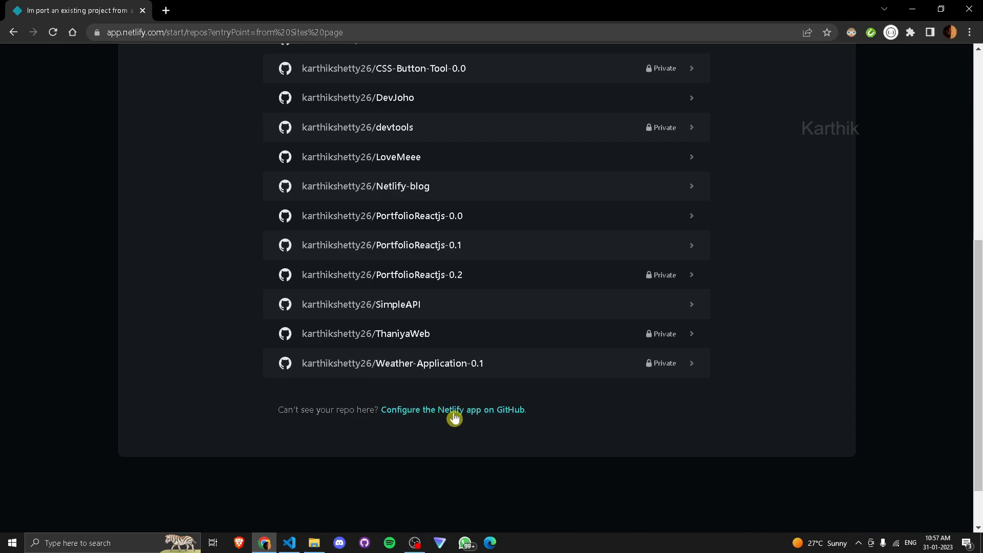
Review the Netlify GitHub app's repository access on GitHub without changing the selected repositories.
click(453, 409)
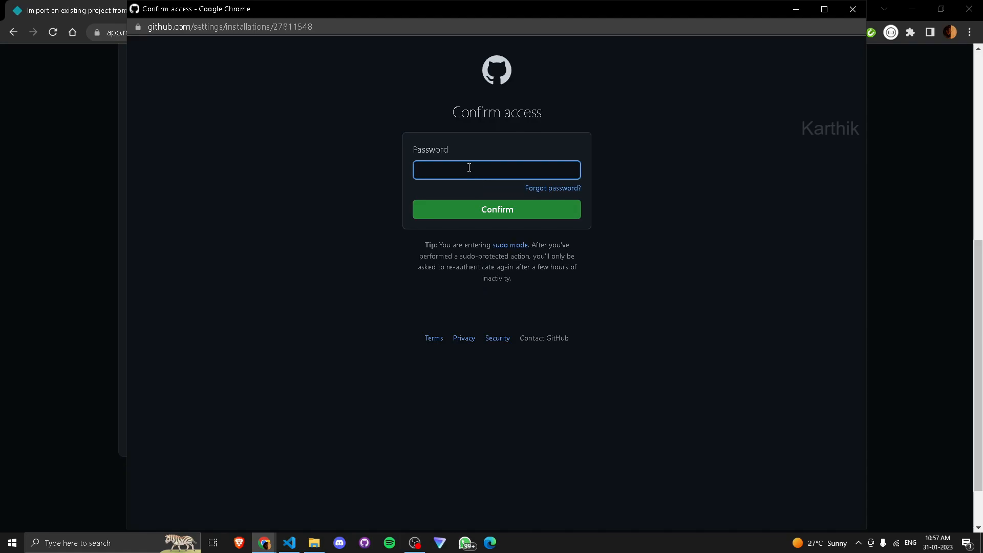
click(497, 209)
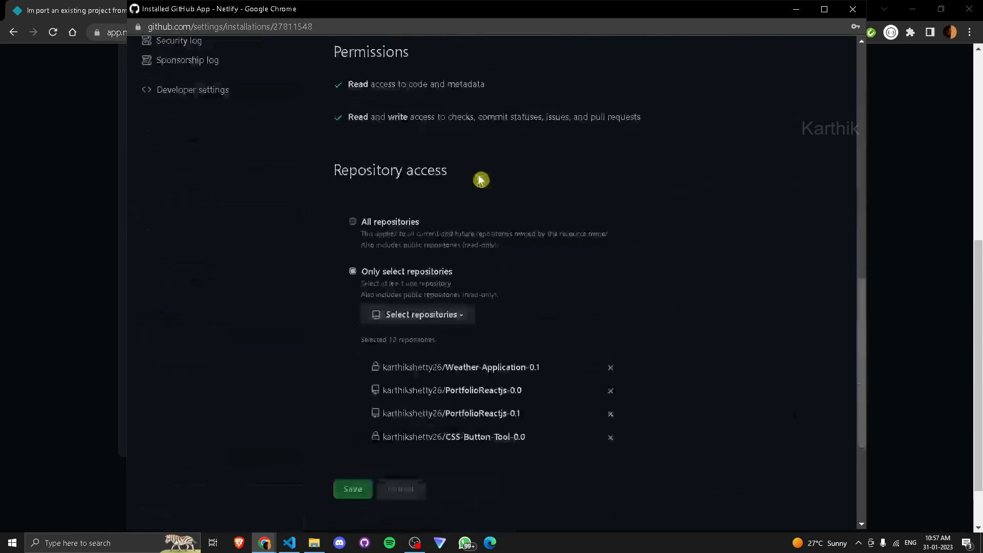
click(417, 314)
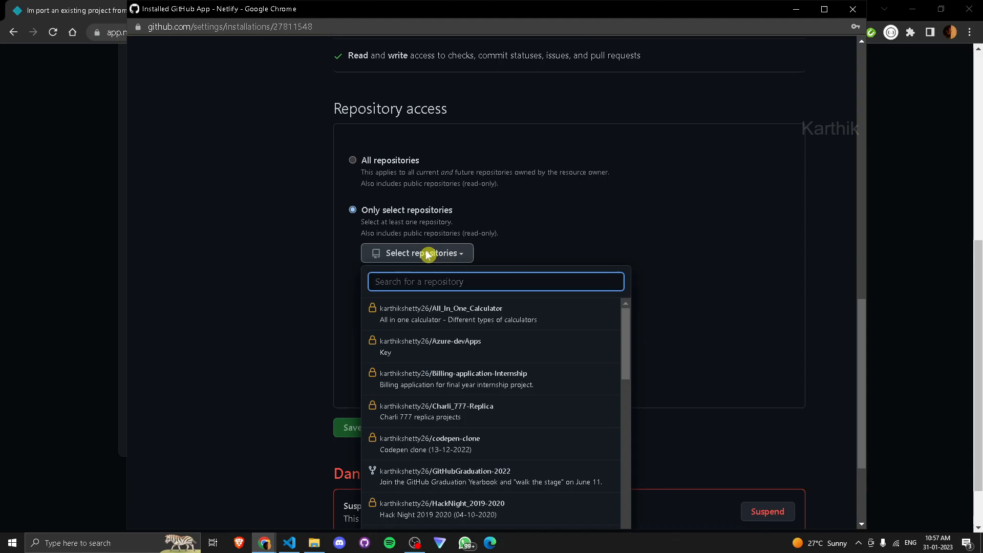
click(516, 236)
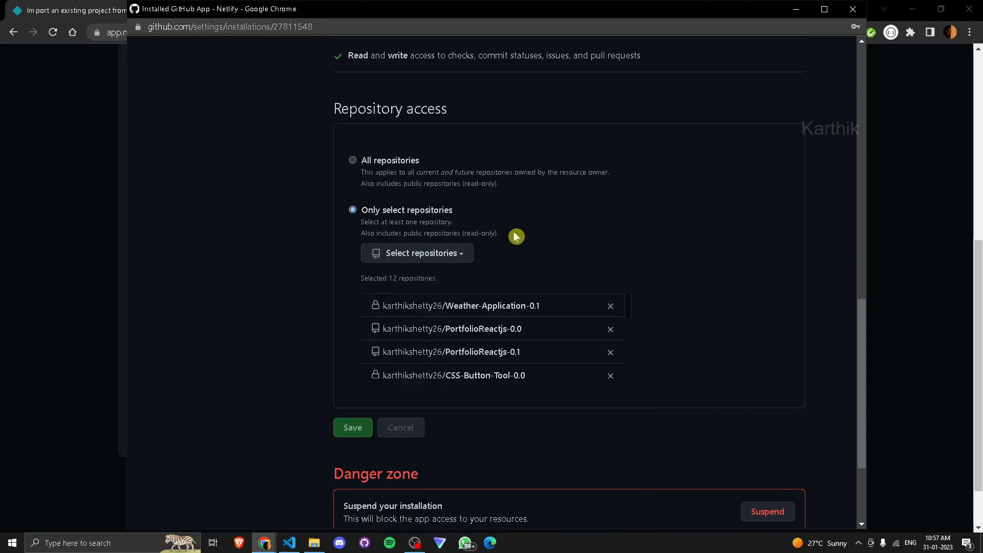
scroll(down, 3)
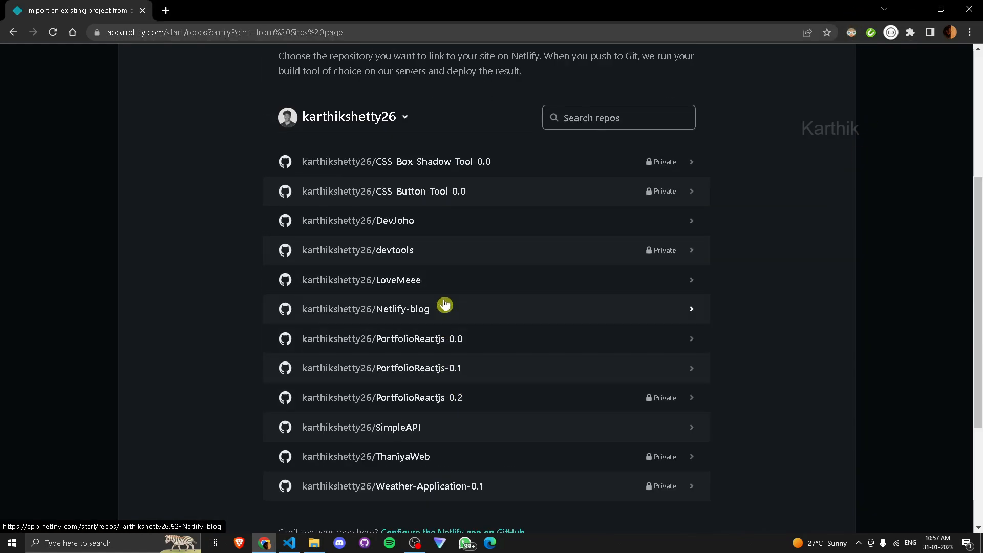
Deploy the Netlify-blog repository with empty build settings as the candid-baklava-08a00c site.
click(366, 309)
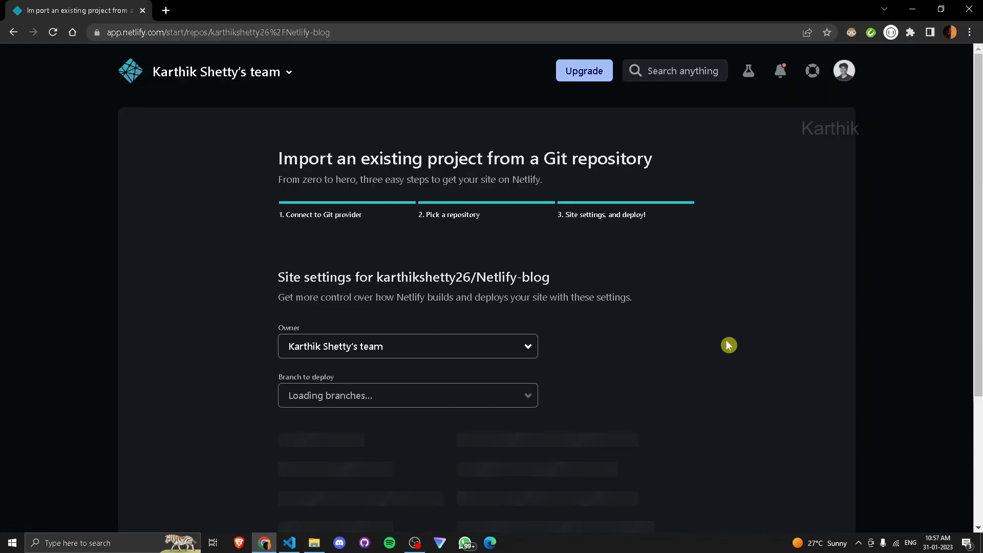
scroll(down, 3)
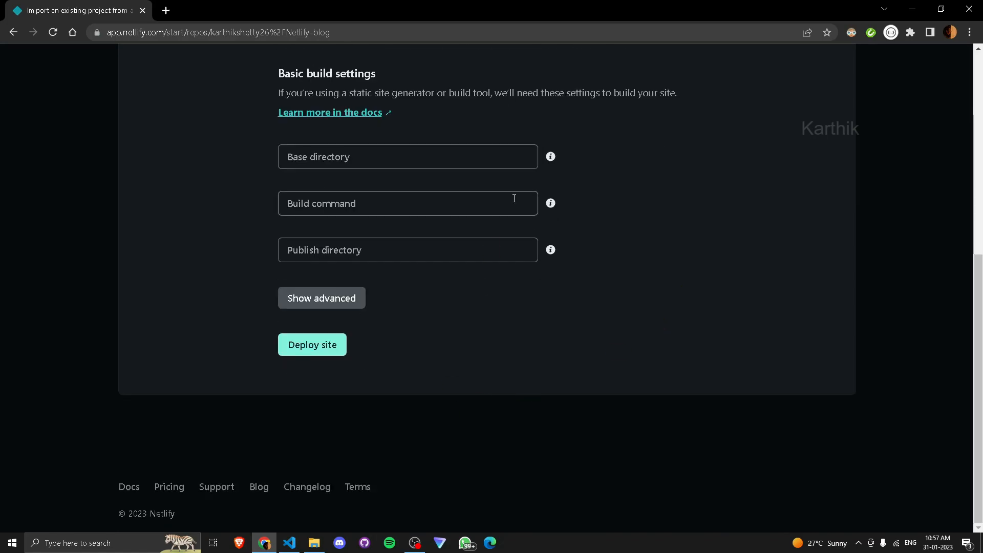
scroll(up, 3)
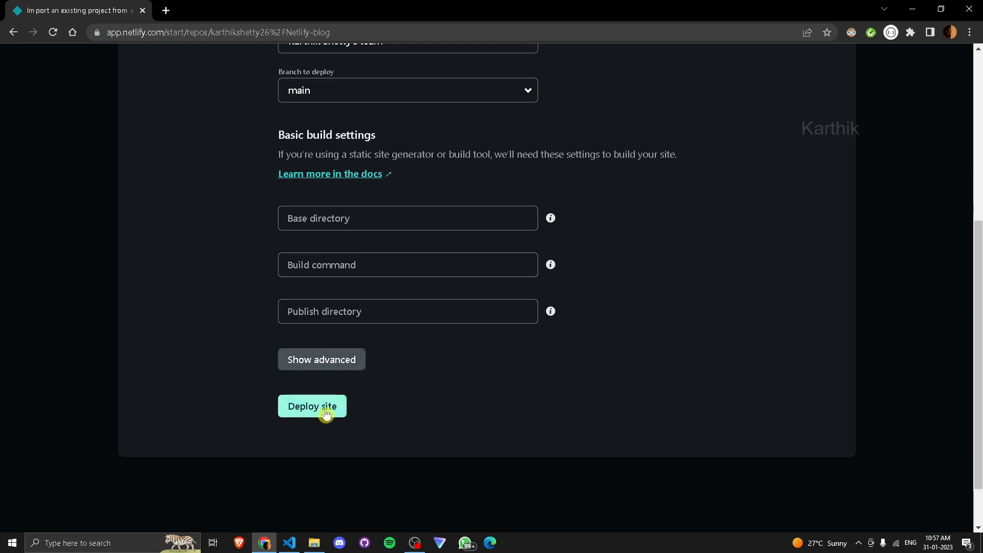
click(312, 405)
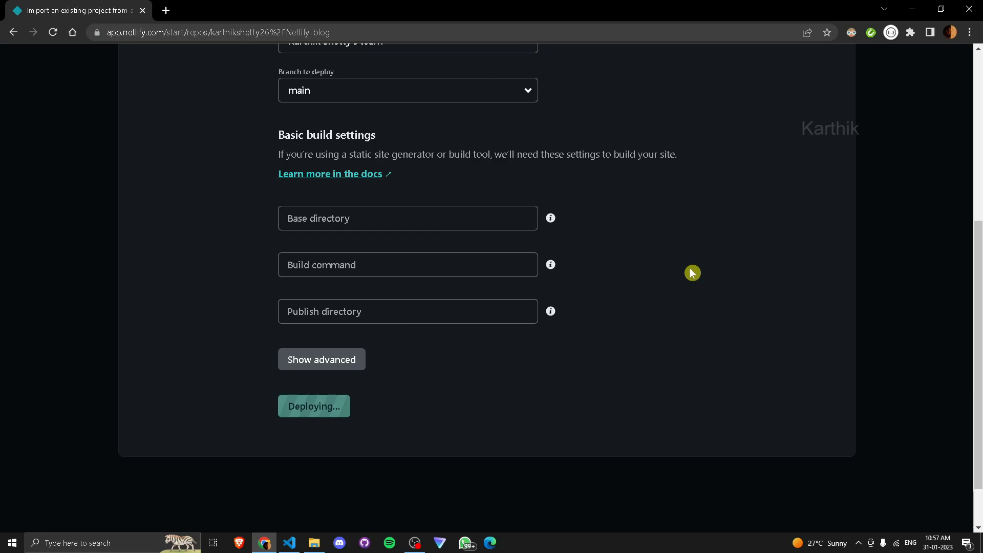
click(315, 405)
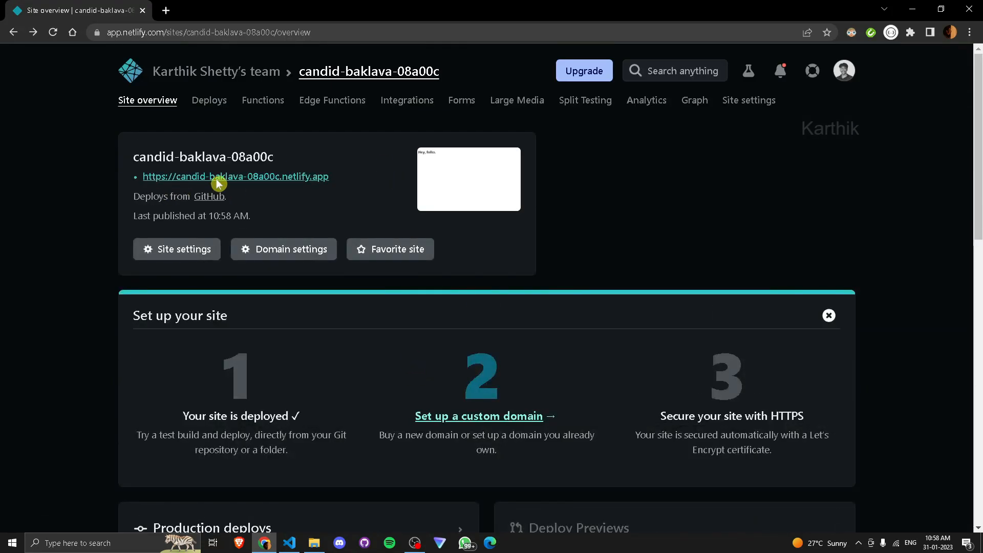
View the deployed site, then edit index.html's heading to 'Hey, folks Karthik here.' and save.
click(235, 176)
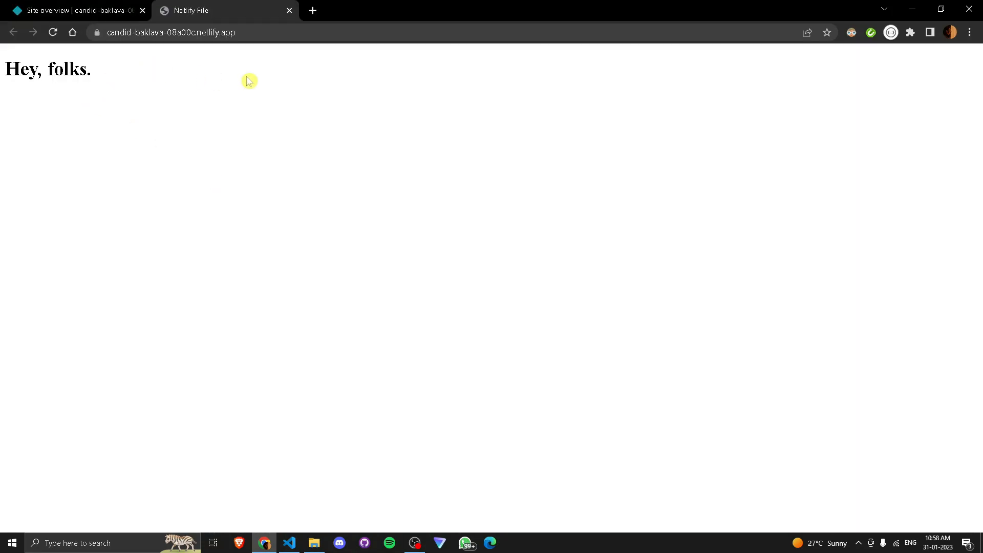
mouse_move(190, 109)
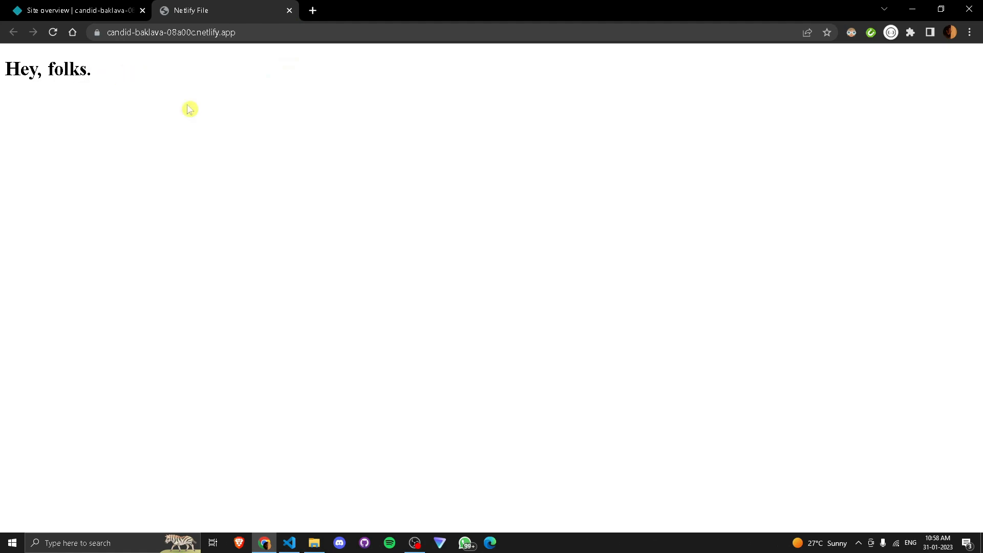
key(alt+tab)
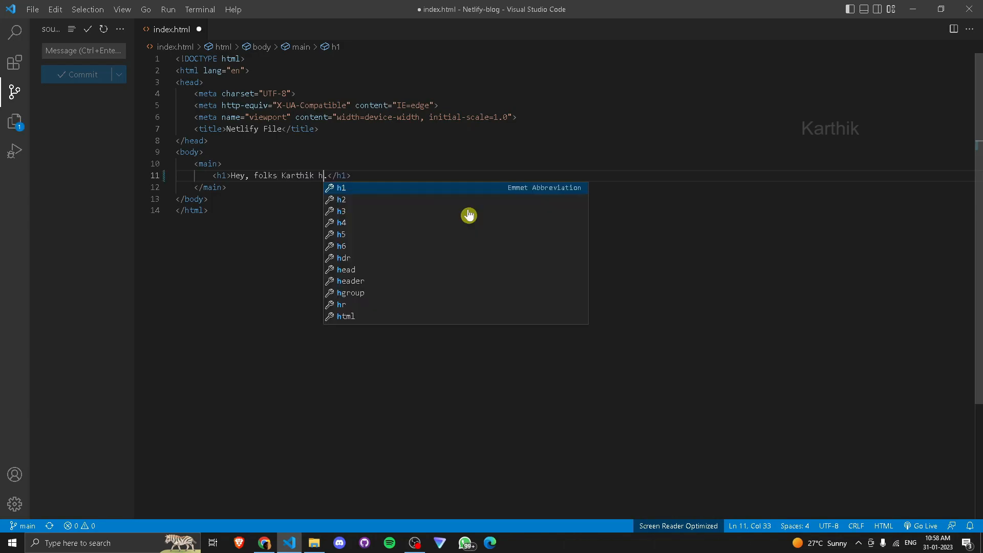
text(ere.)
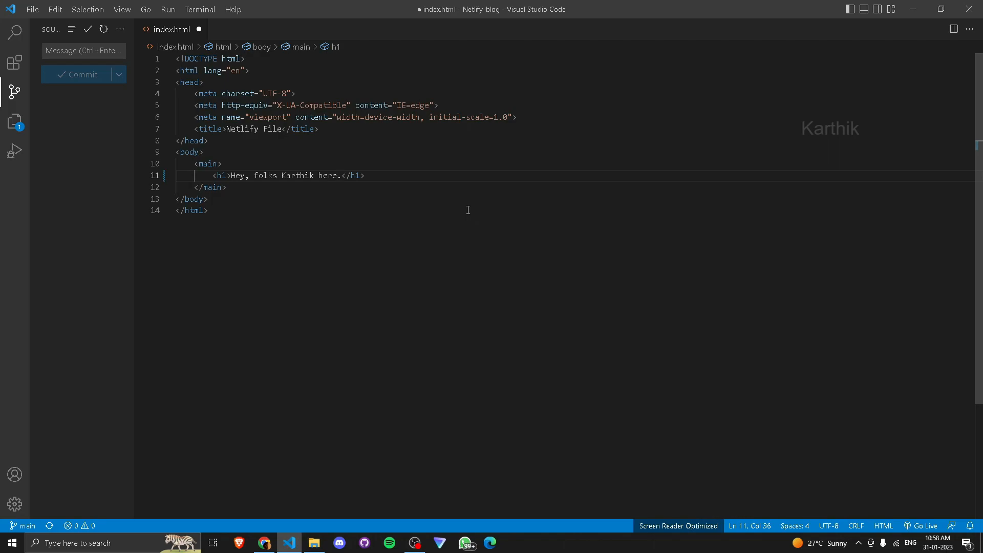
key(ctrl+s)
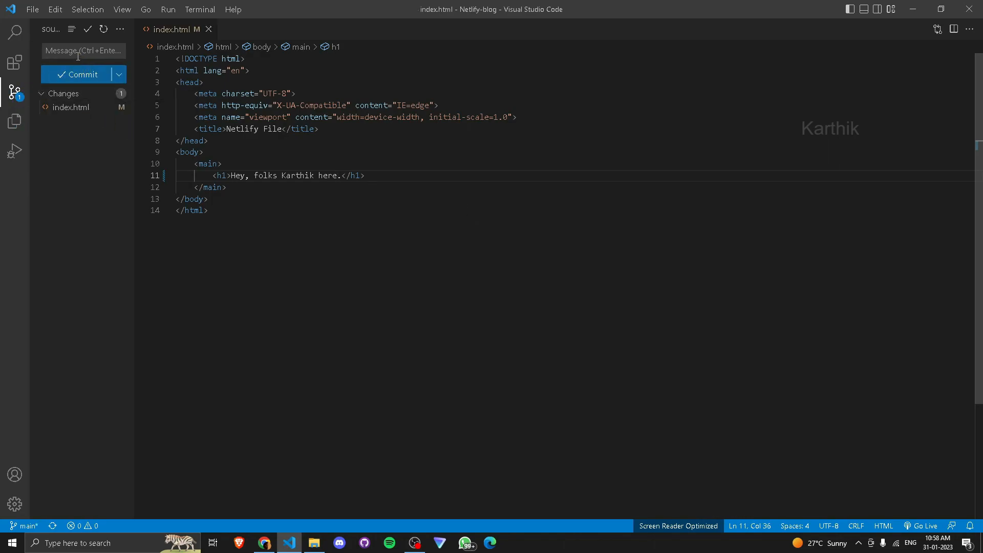
Commit the heading change with message 'Upad' and push it to the remote repository.
text(Upad)
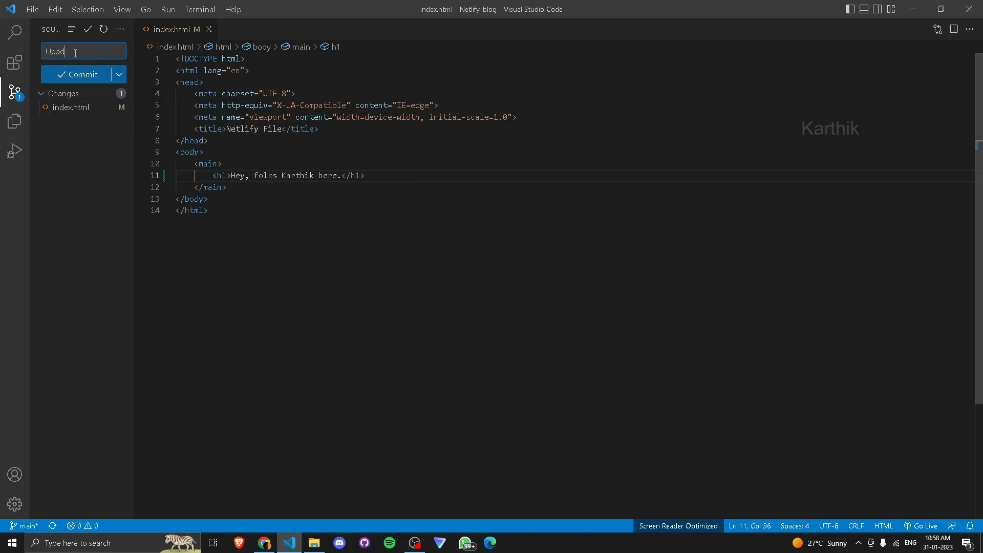
click(78, 74)
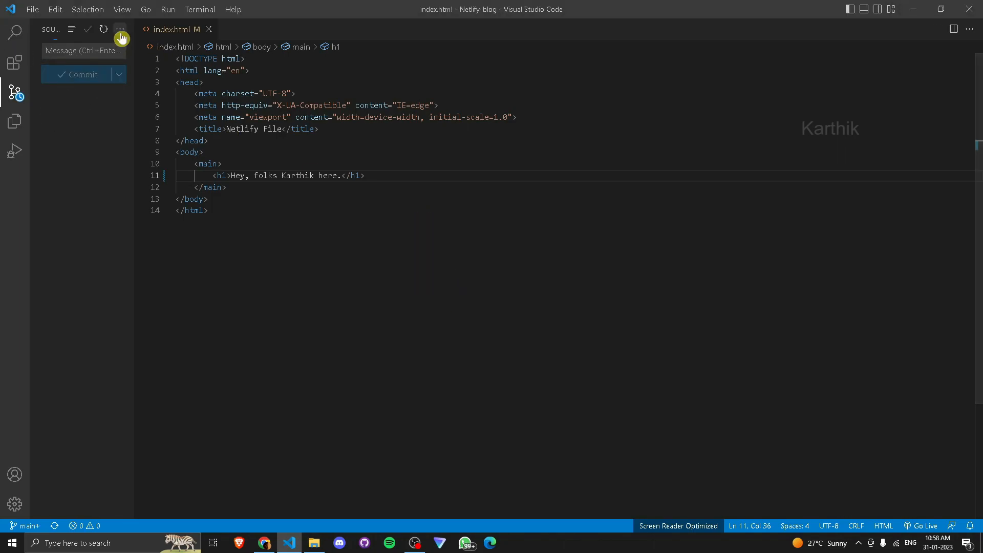
click(82, 73)
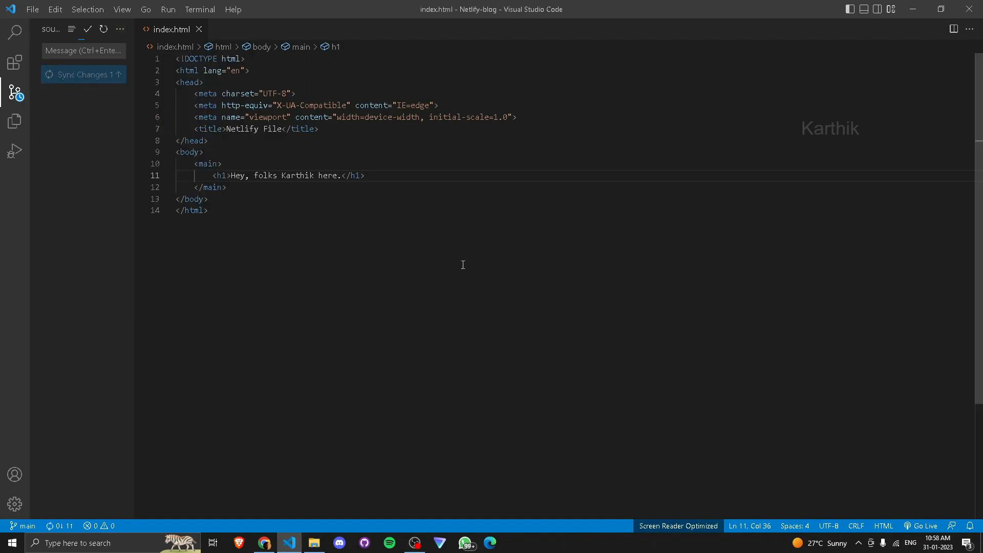
click(82, 74)
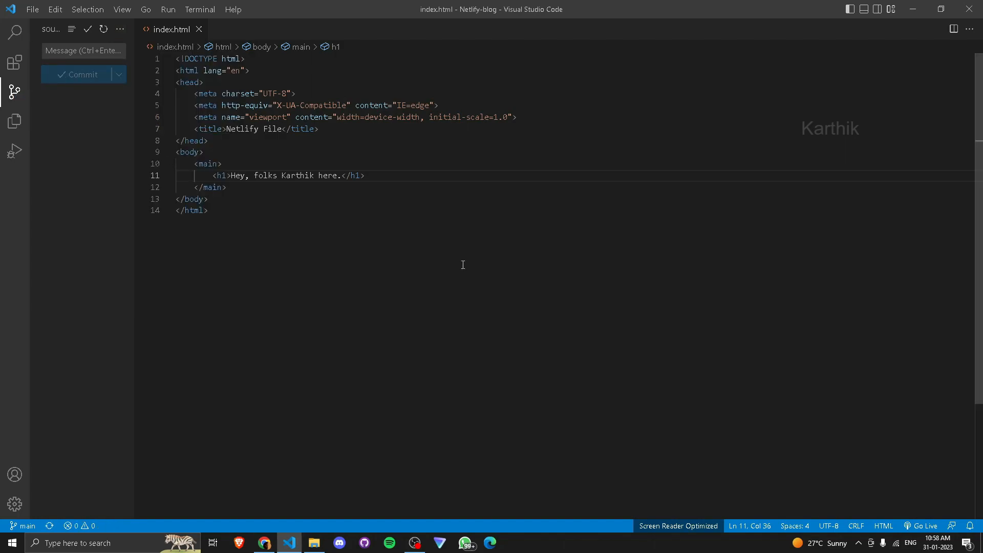
key(alt+tab)
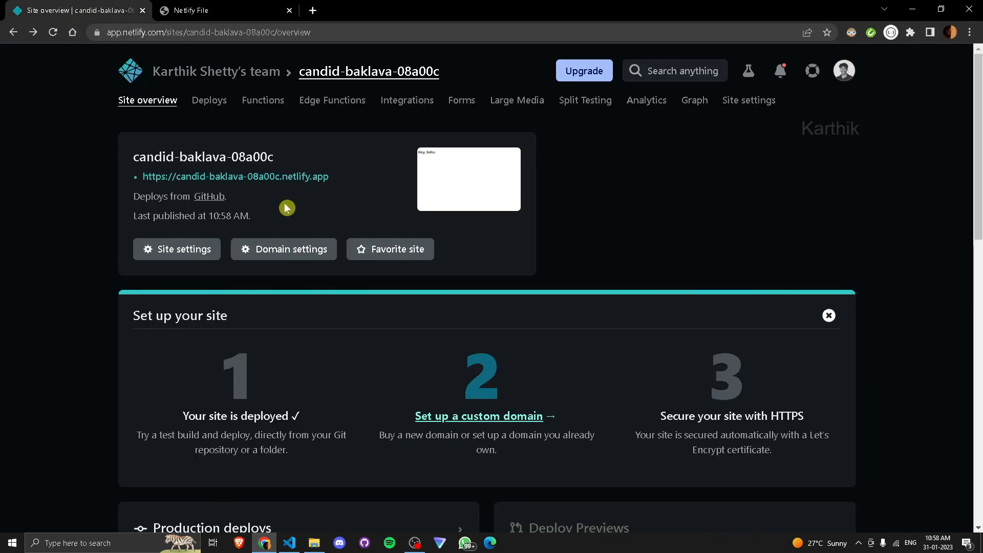
Reload the site overview, confirm the deploy is Published, and view the live page.
scroll(down, 3)
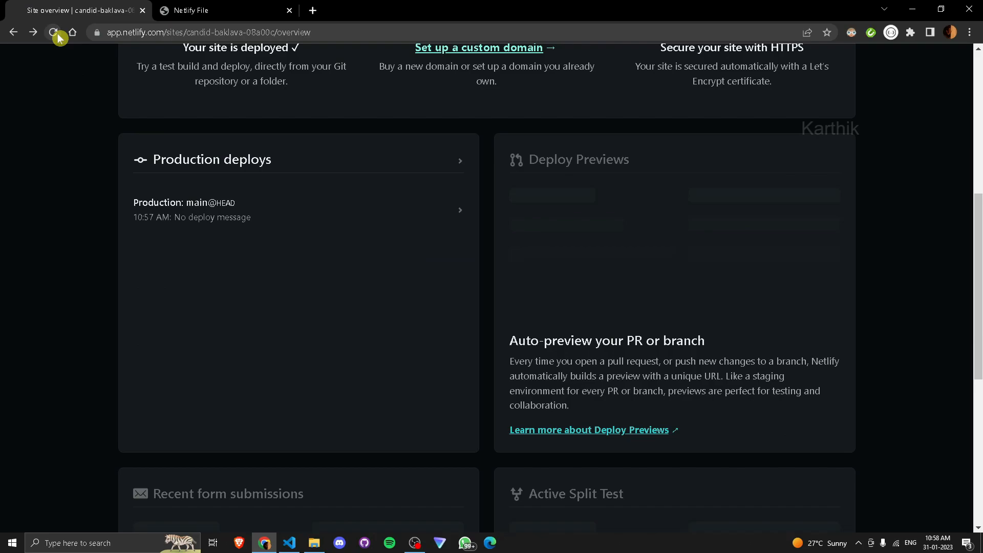
click(52, 31)
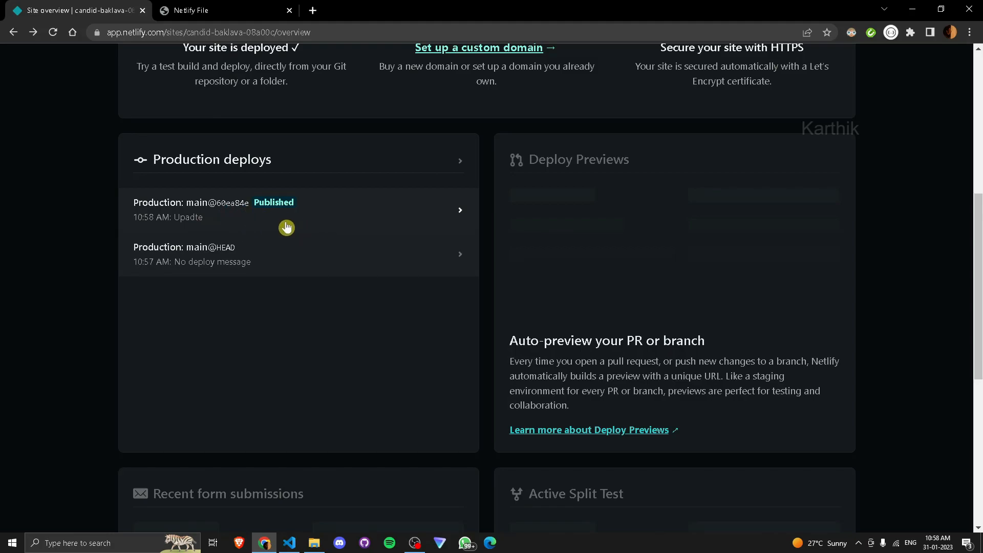
mouse_move(202, 215)
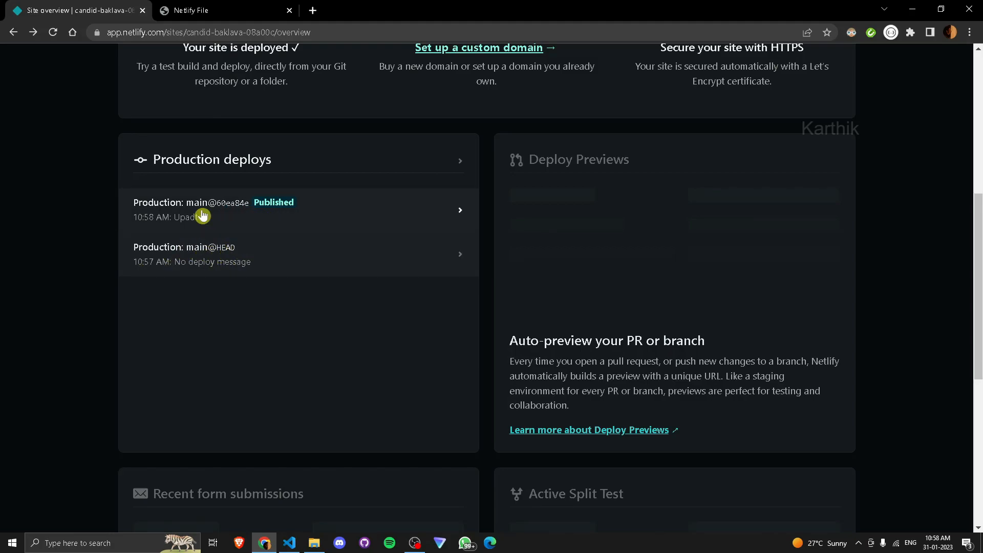
mouse_move(298, 226)
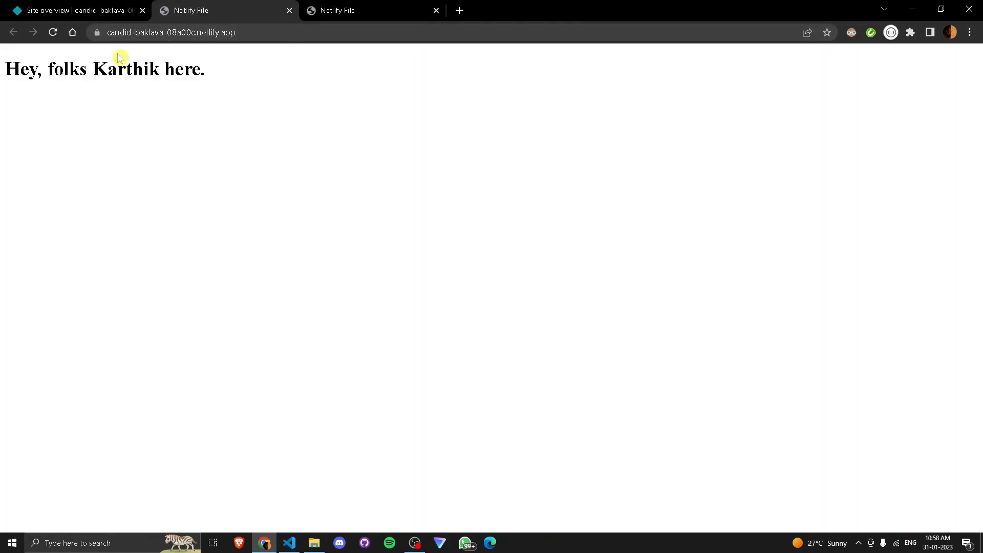
click(372, 11)
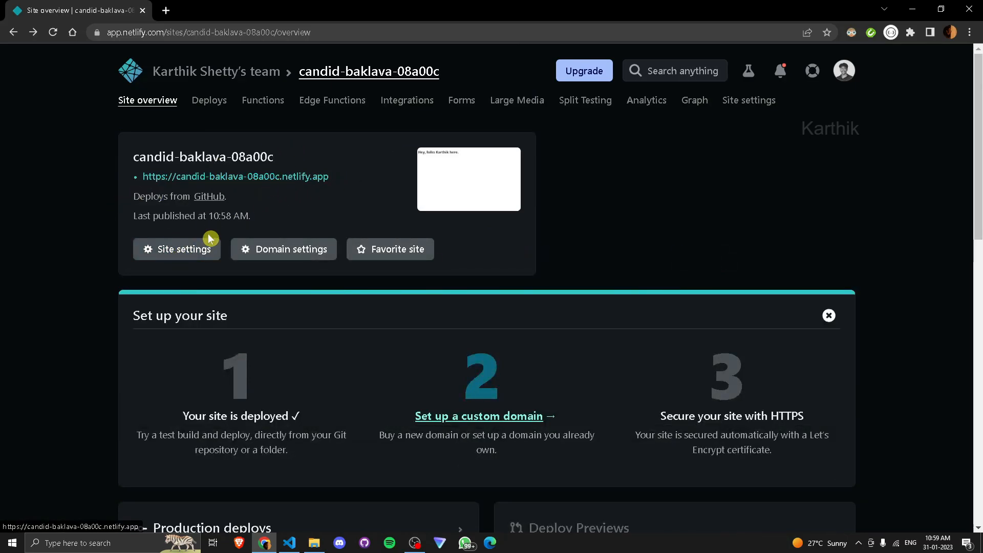
Reach Edit site name through Domain settings' Options menu for the default subdomain.
click(183, 249)
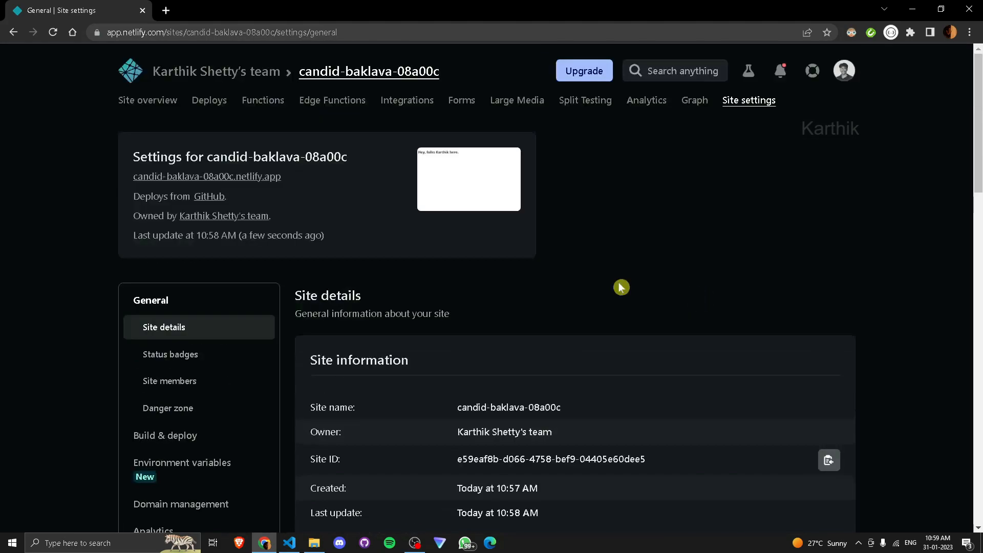
click(148, 100)
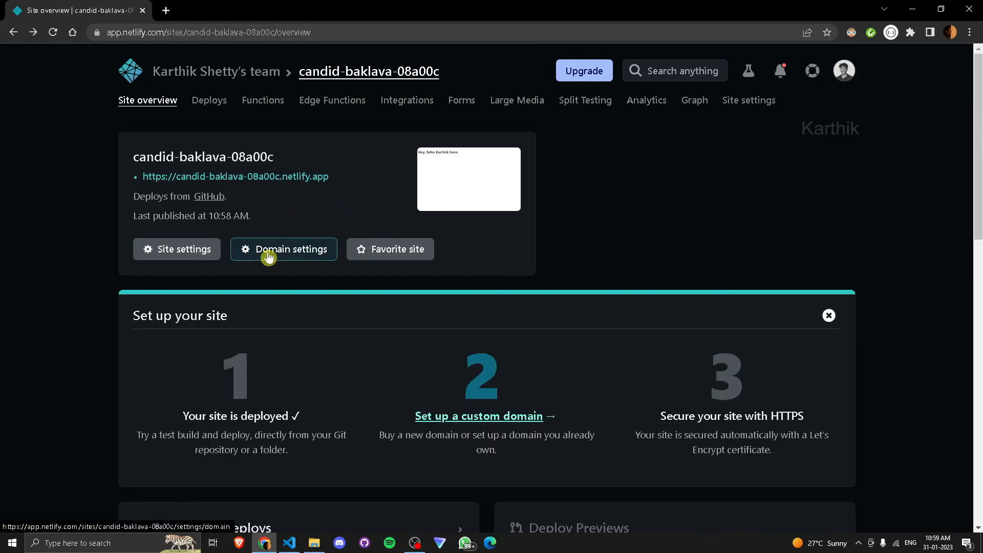
click(283, 249)
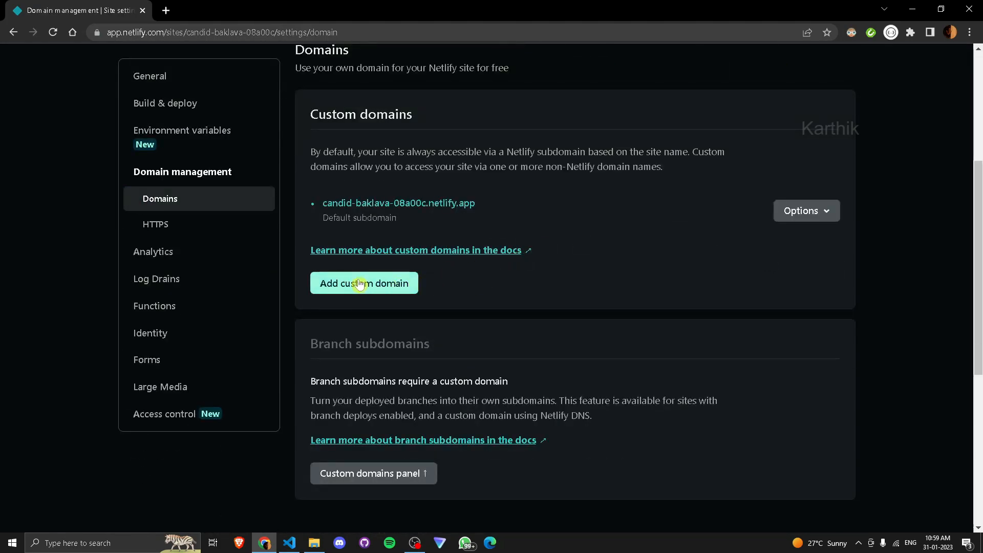
click(807, 211)
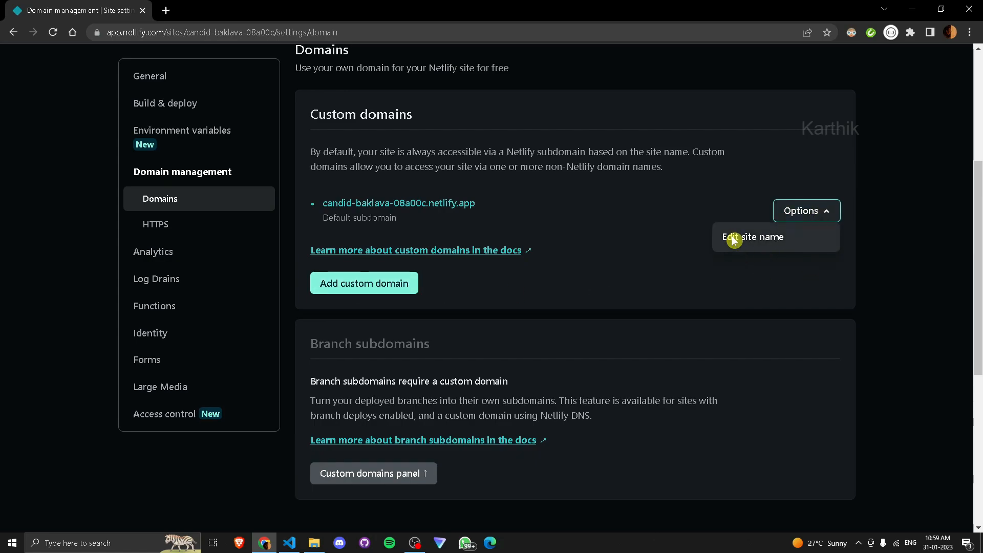
click(753, 237)
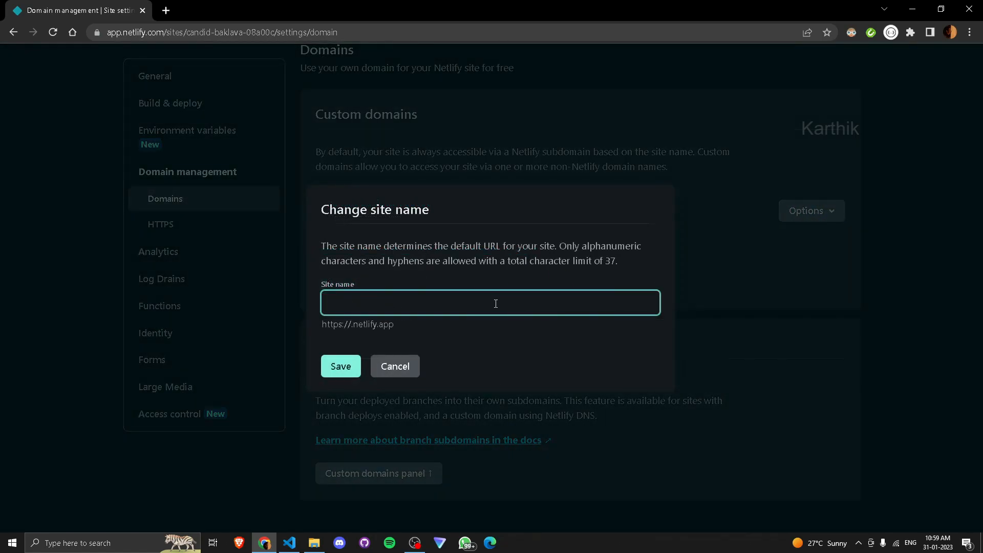
Rename the site to netlify-blogs after netlify-blog is rejected as taken, and save it.
text(netlify-blog)
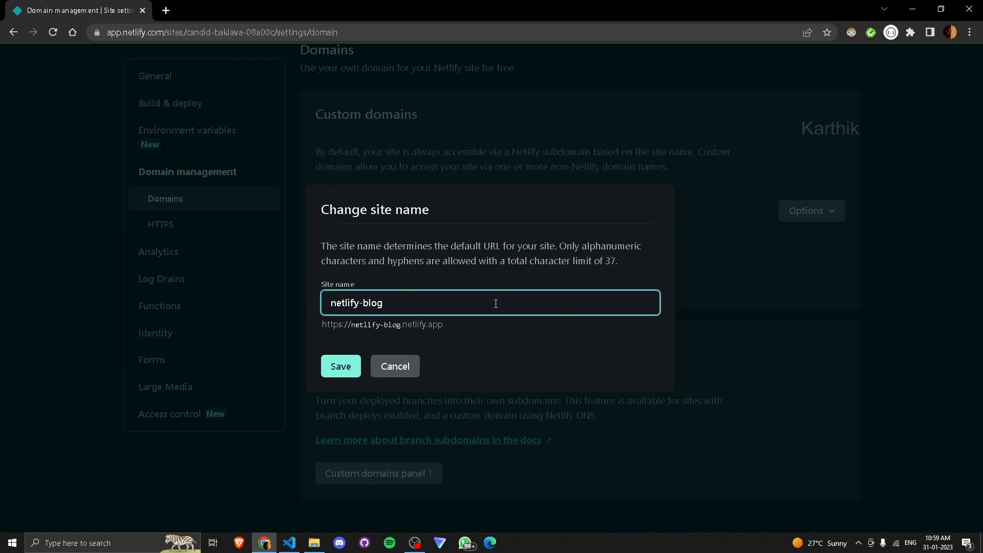
click(340, 366)
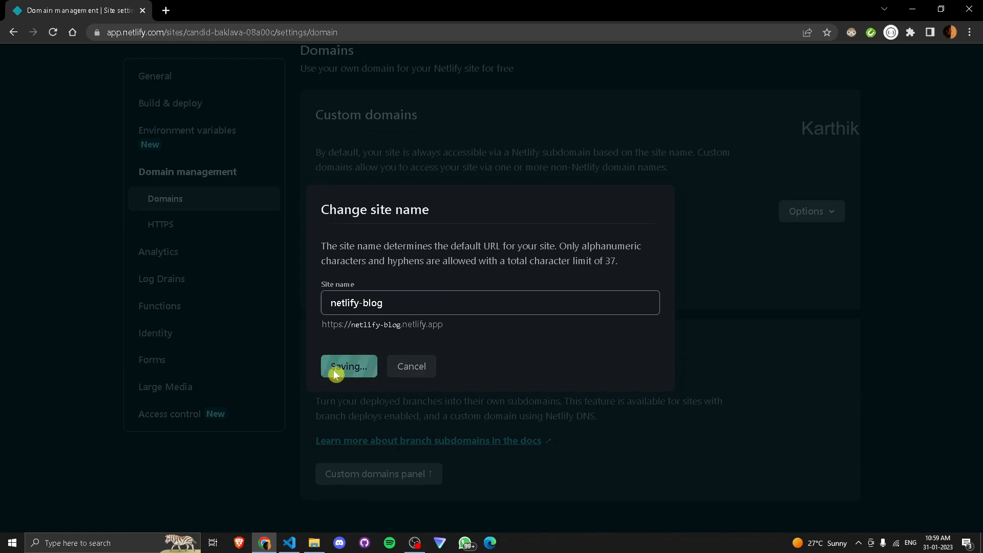
click(348, 367)
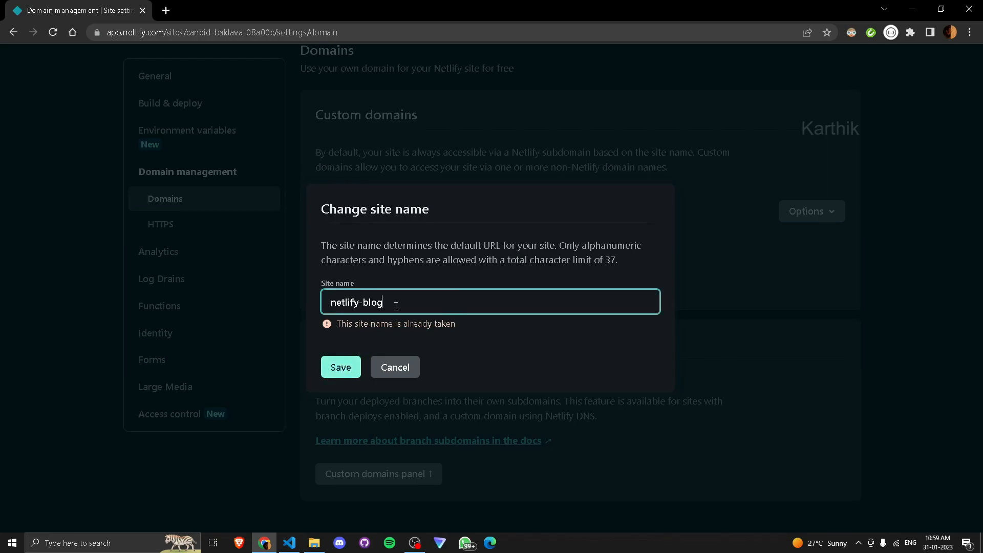
text(s)
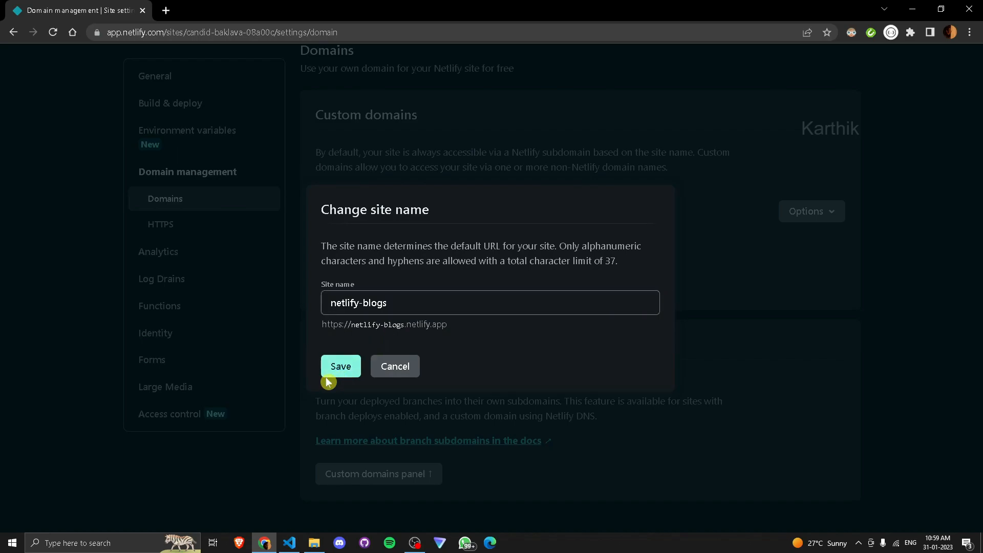
click(340, 367)
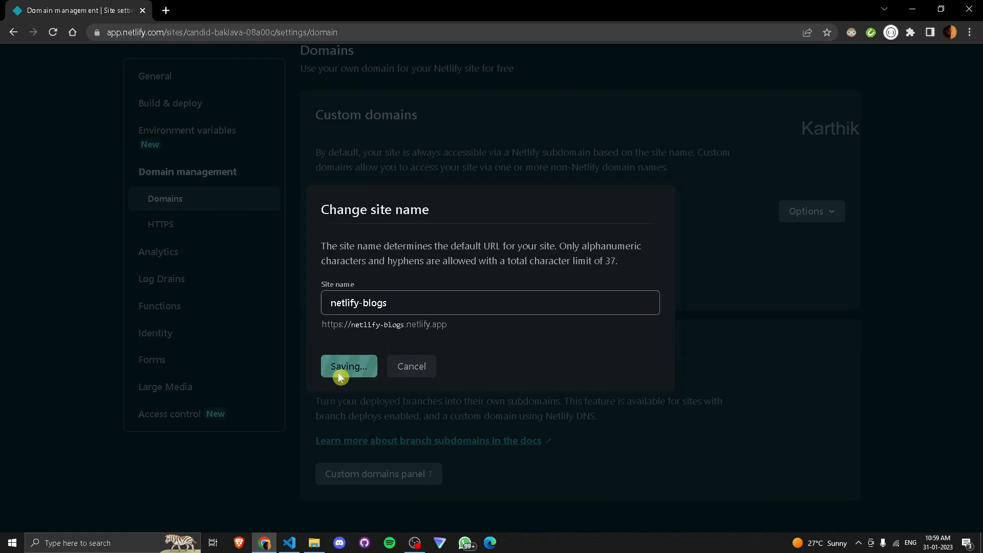
click(348, 367)
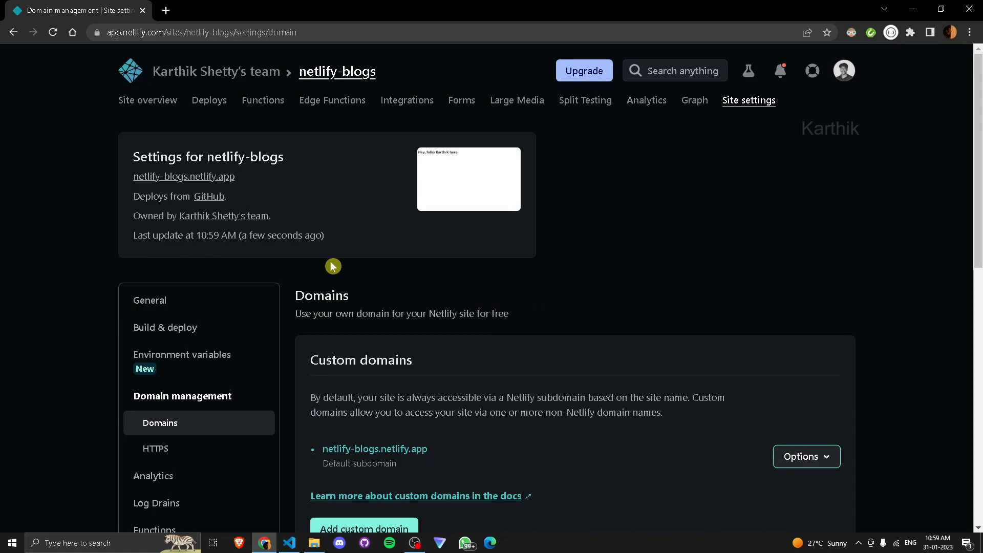
mouse_move(191, 176)
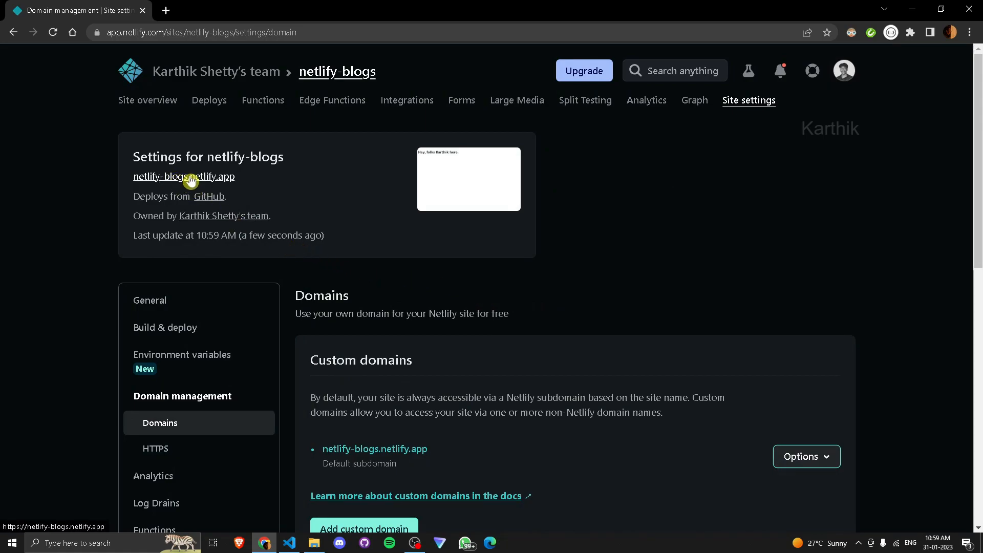
click(183, 177)
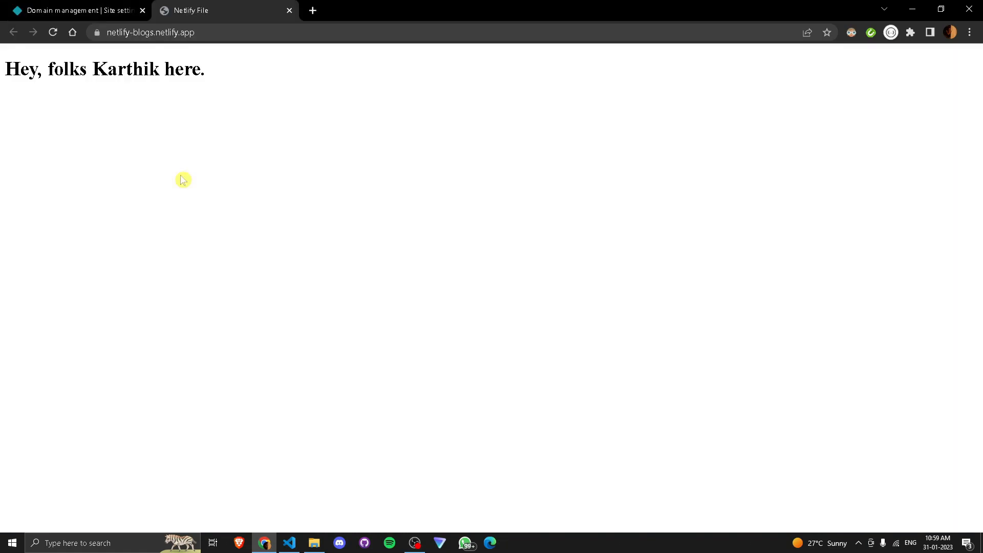
mouse_move(300, 14)
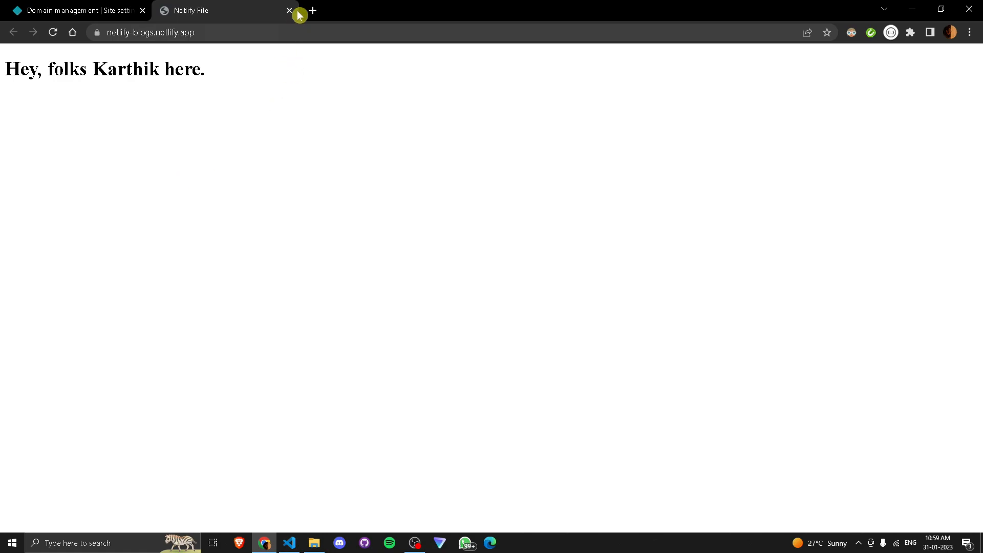
click(289, 11)
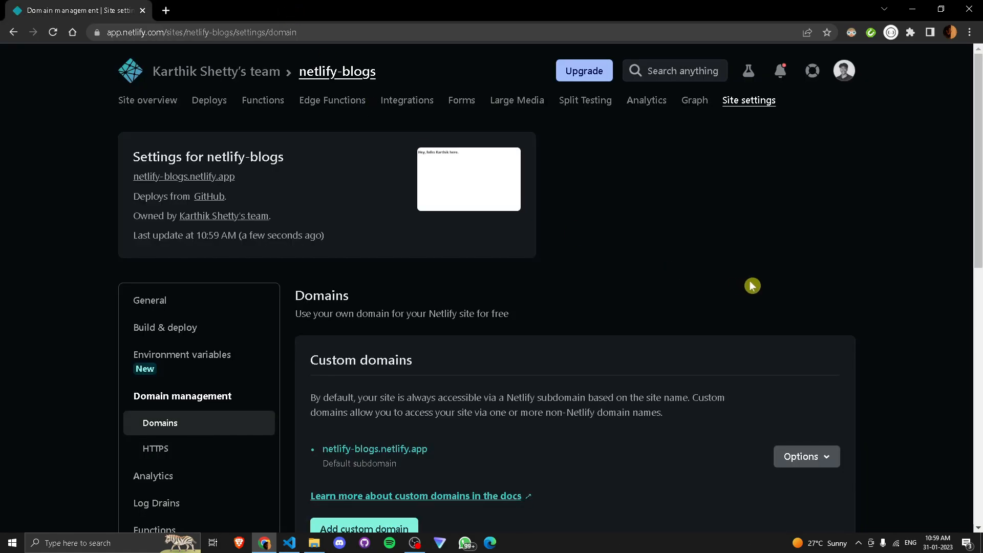